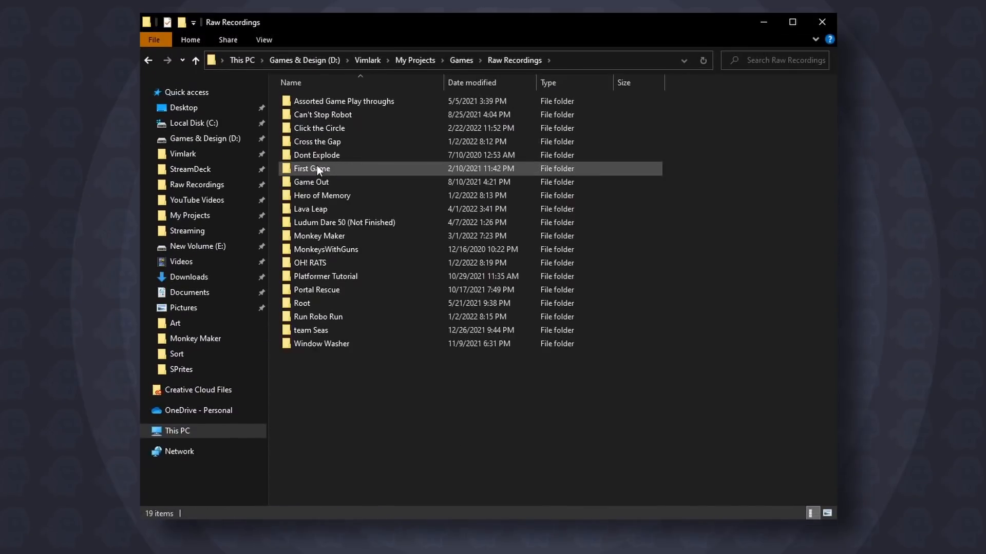
Step: Browse to Applications > Monkey Maker > Stream Avatars Viewer and show it as large icons
double_click(319, 235)
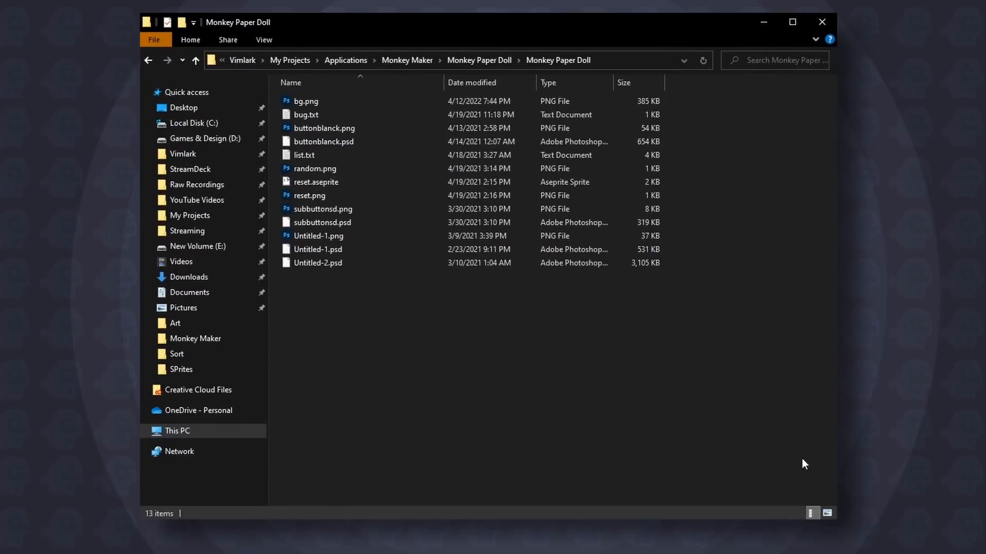
click(826, 513)
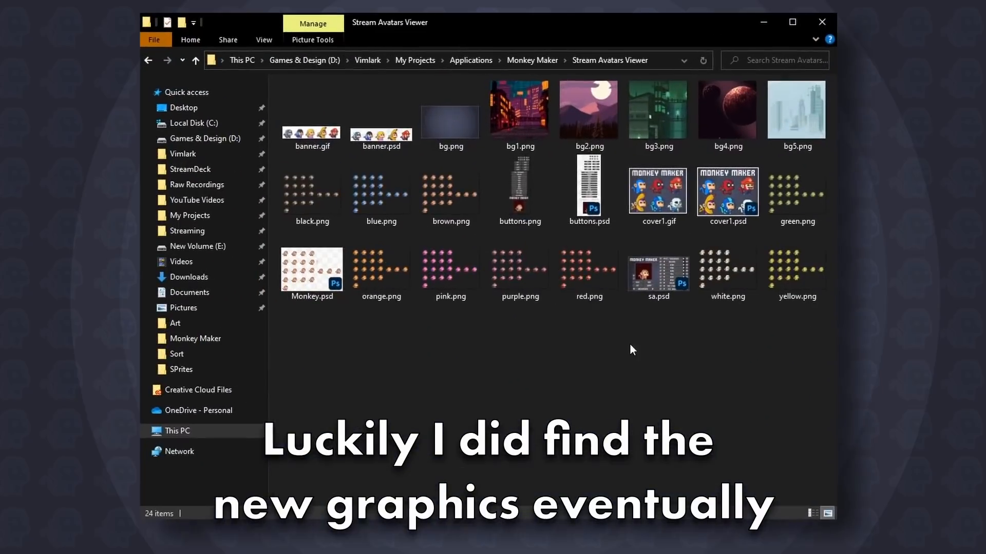
mouse_move(676, 374)
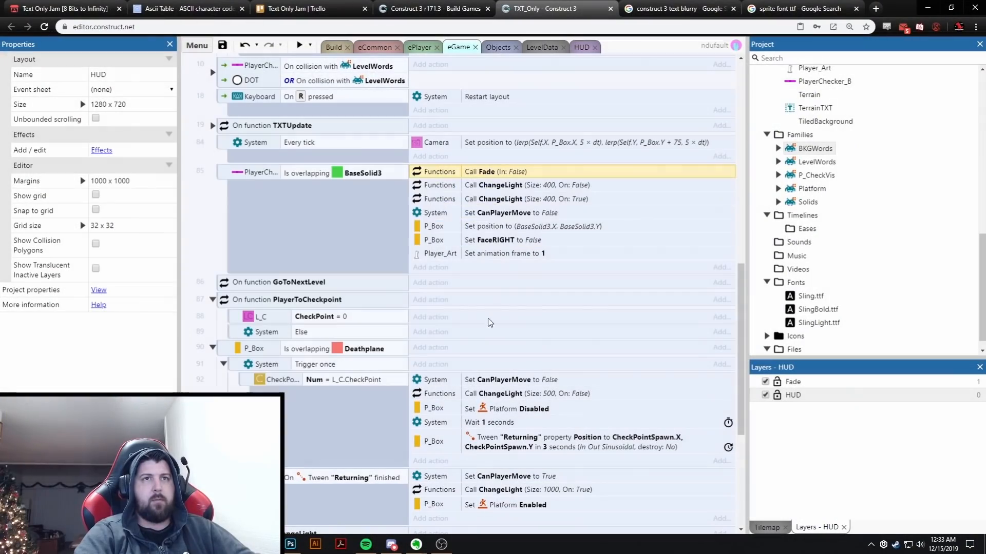
click(302, 44)
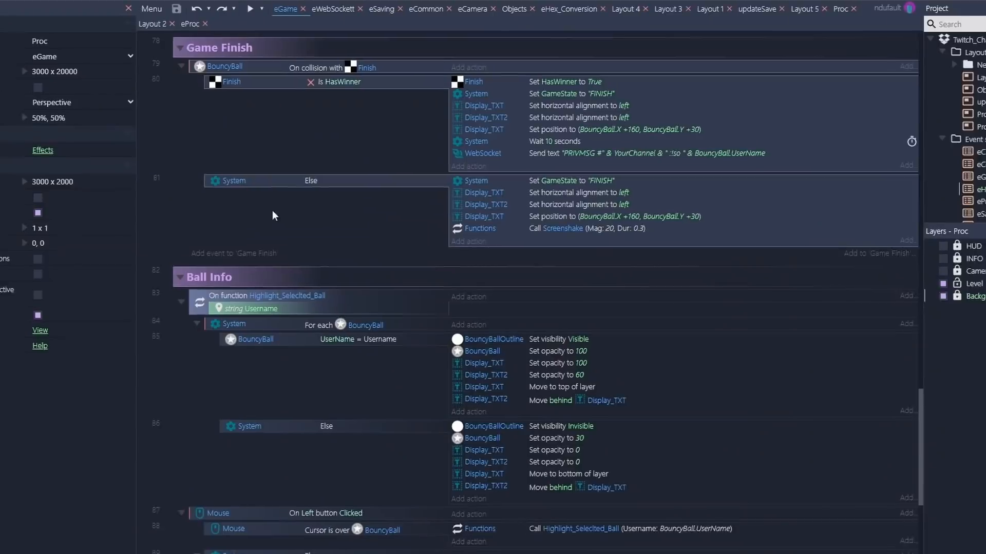
click(151, 8)
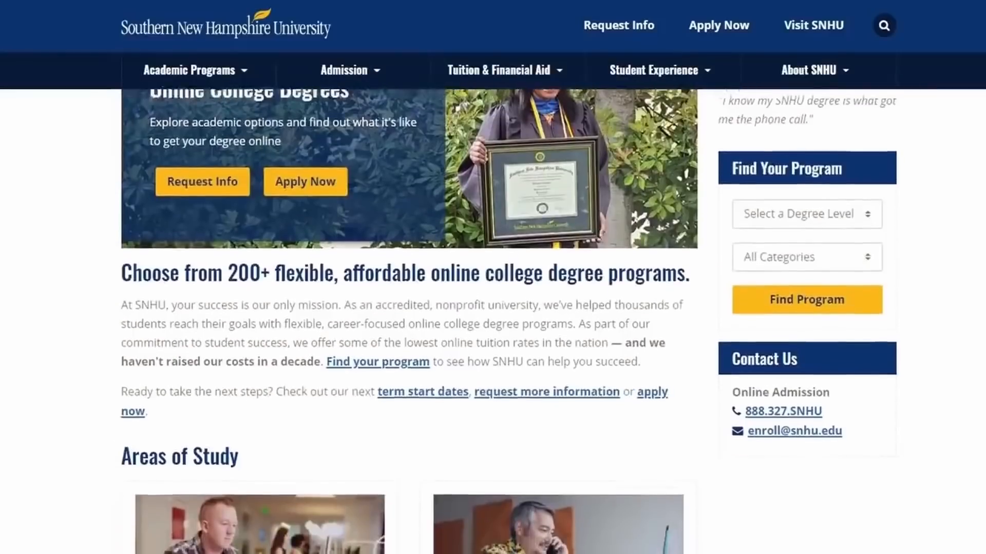
Step: Scroll the SNHU Online Game Art Degree page down to the Program Overview
scroll(down, 3)
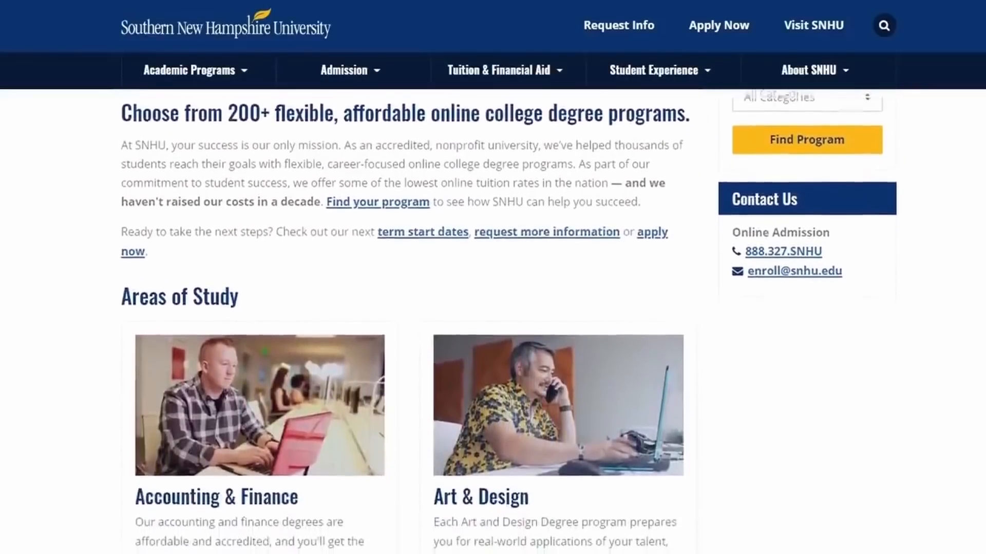
scroll(down, 3)
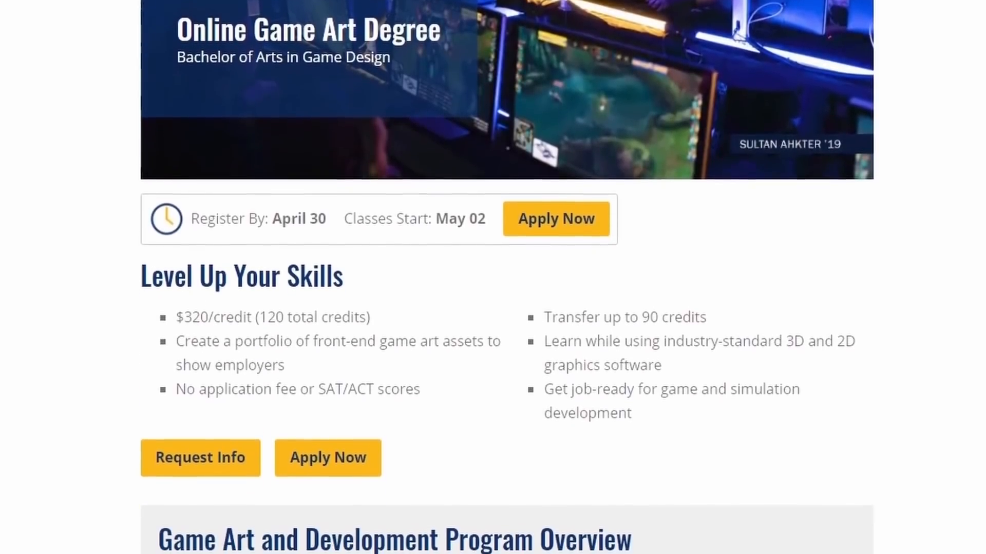
scroll(down, 3)
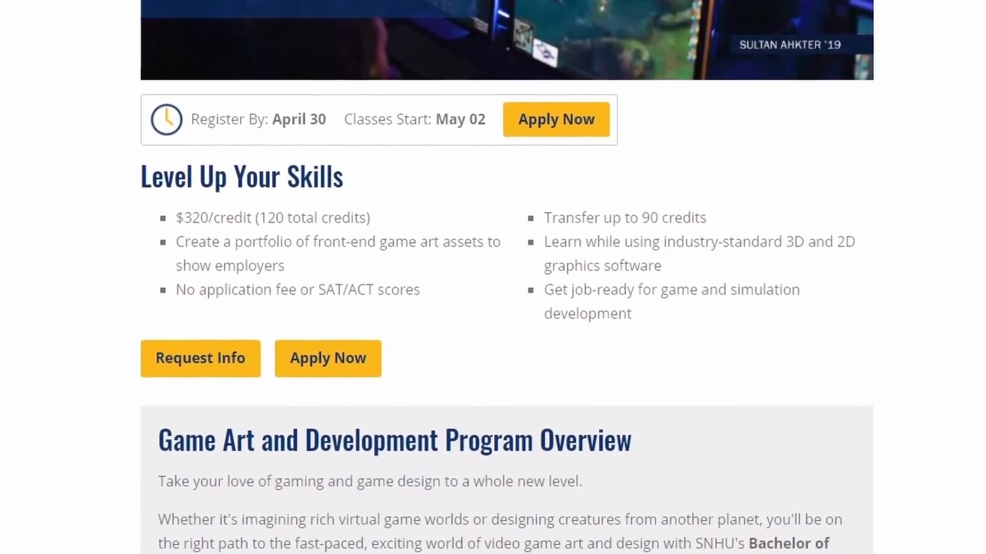
scroll(down, 3)
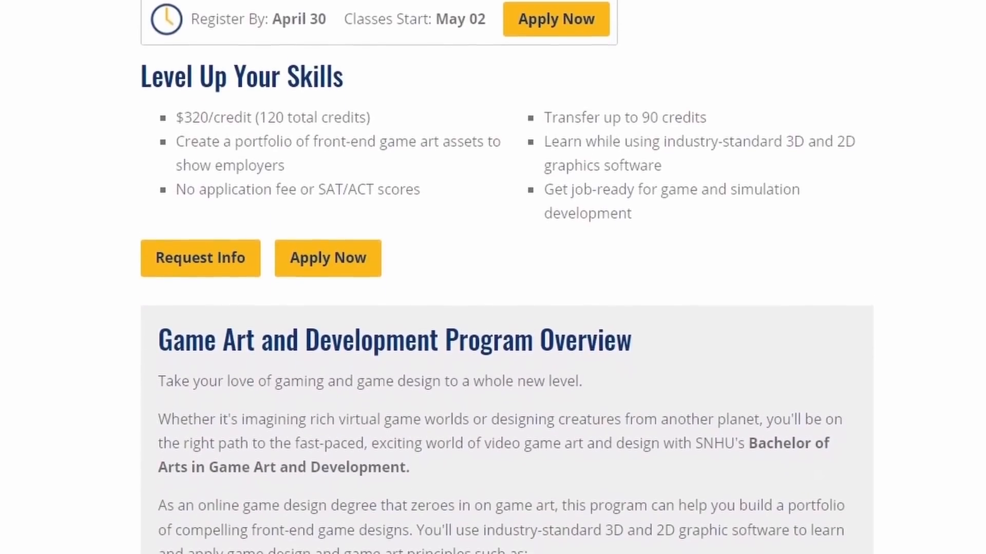
scroll(down, 3)
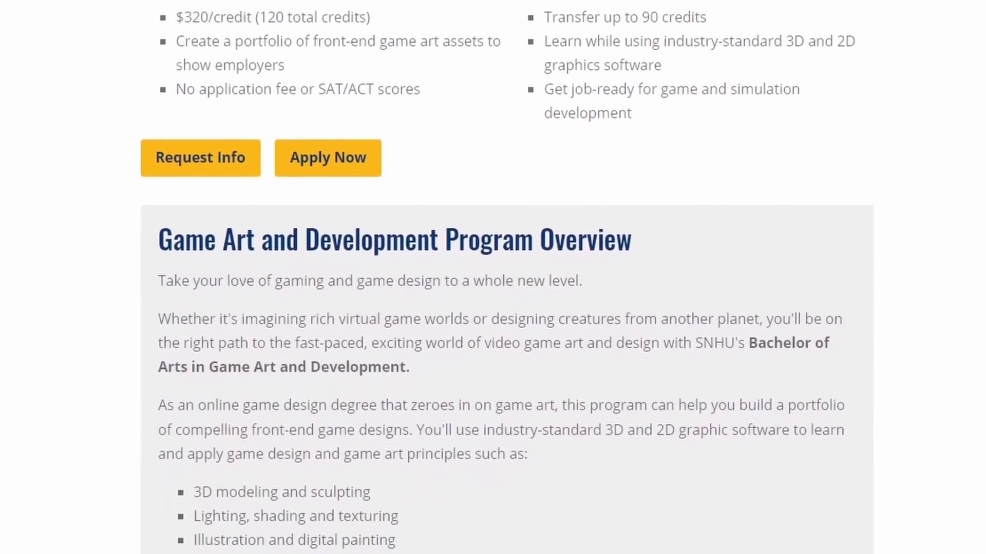
scroll(down, 3)
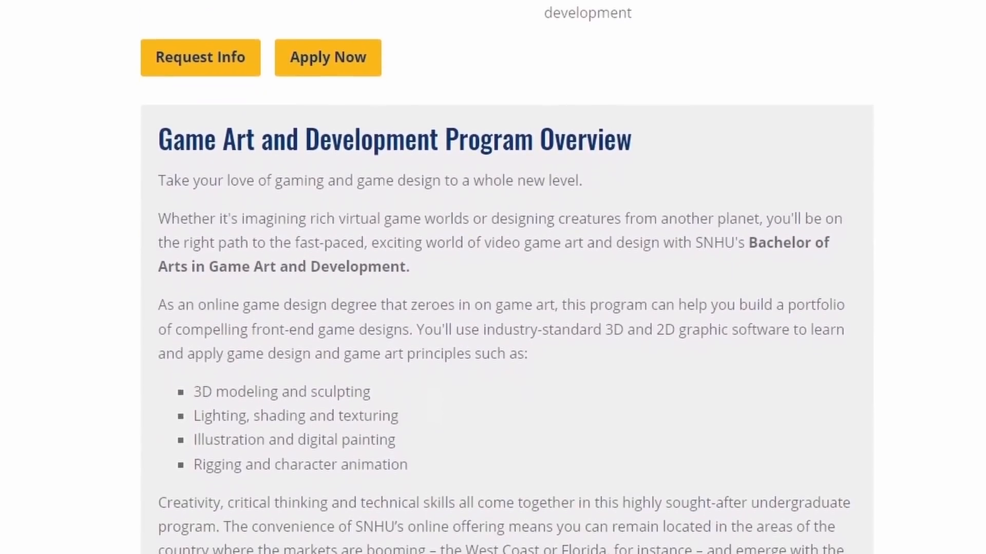
scroll(down, 3)
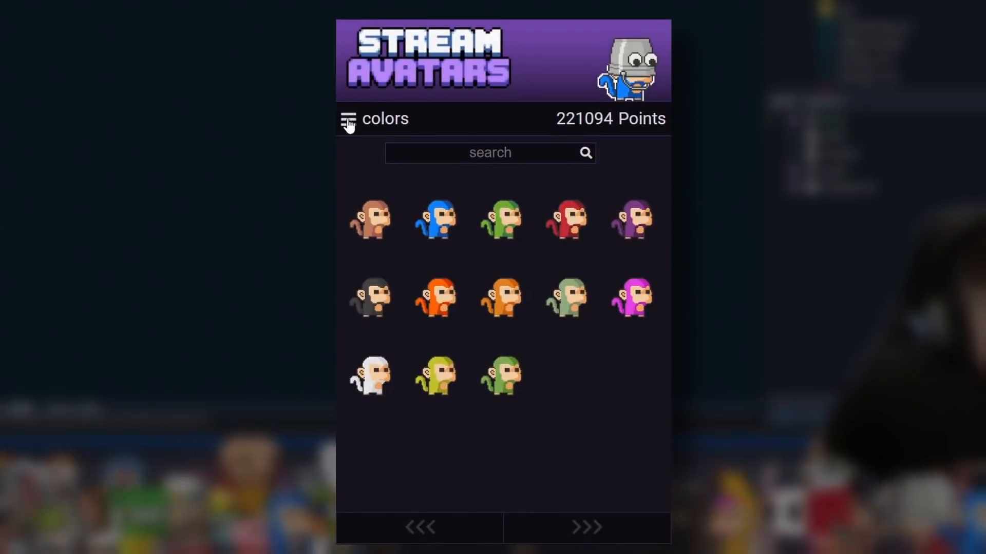
Step: Page through the body item category, then the face items to their last page
click(348, 119)
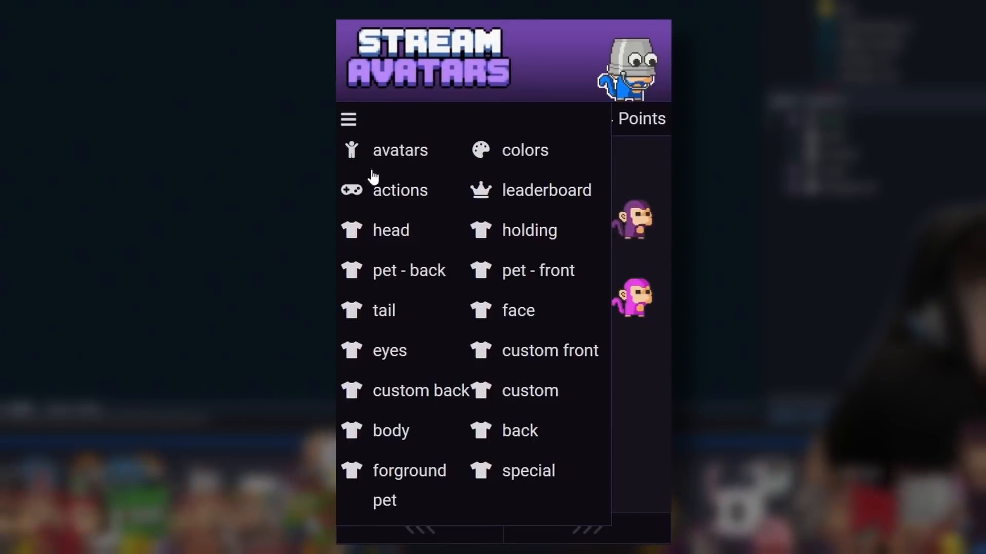
click(390, 230)
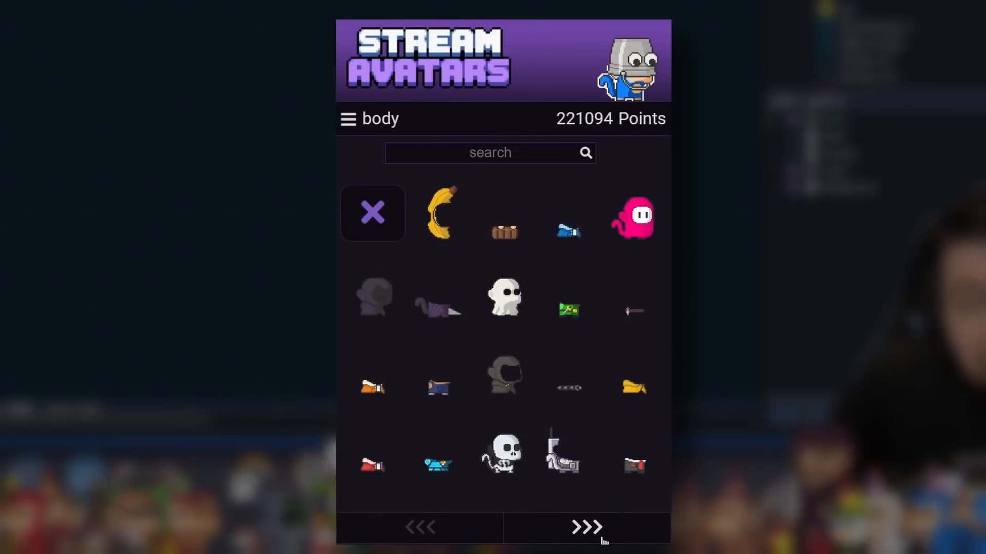
click(585, 527)
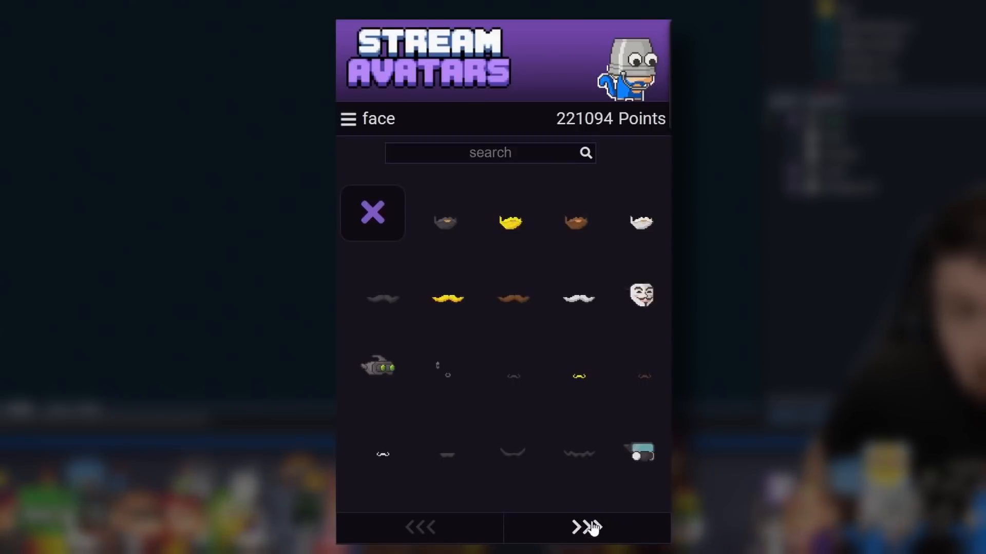
click(583, 527)
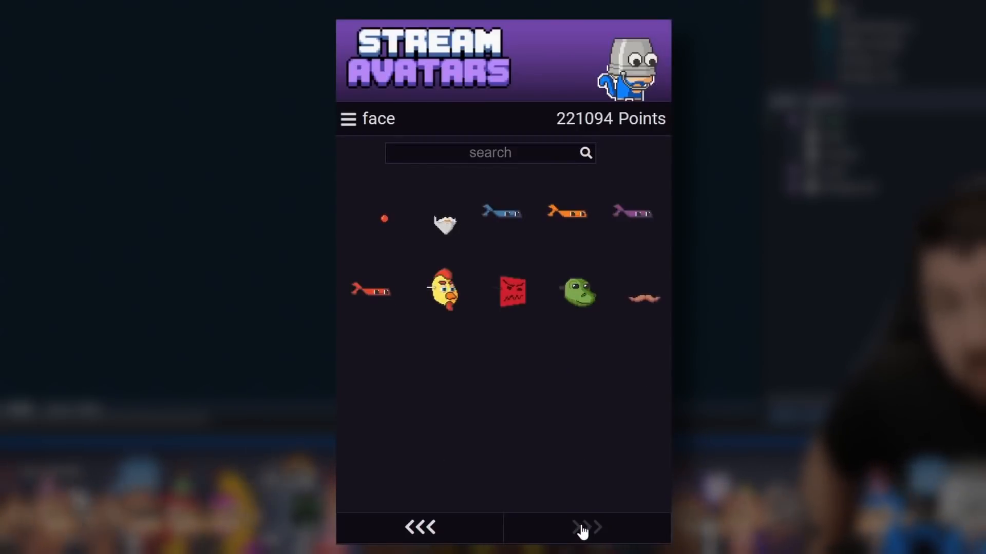
click(348, 119)
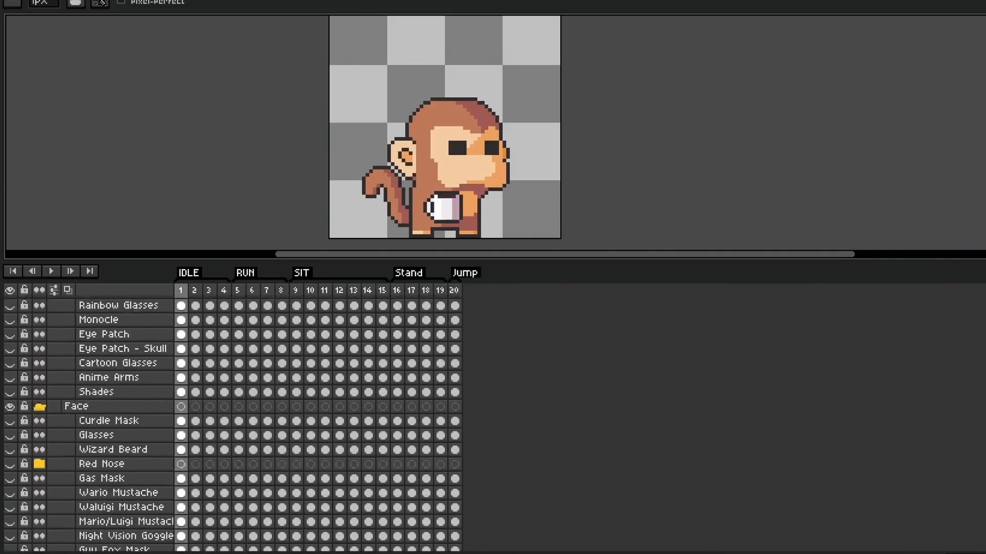
scroll(down, 3)
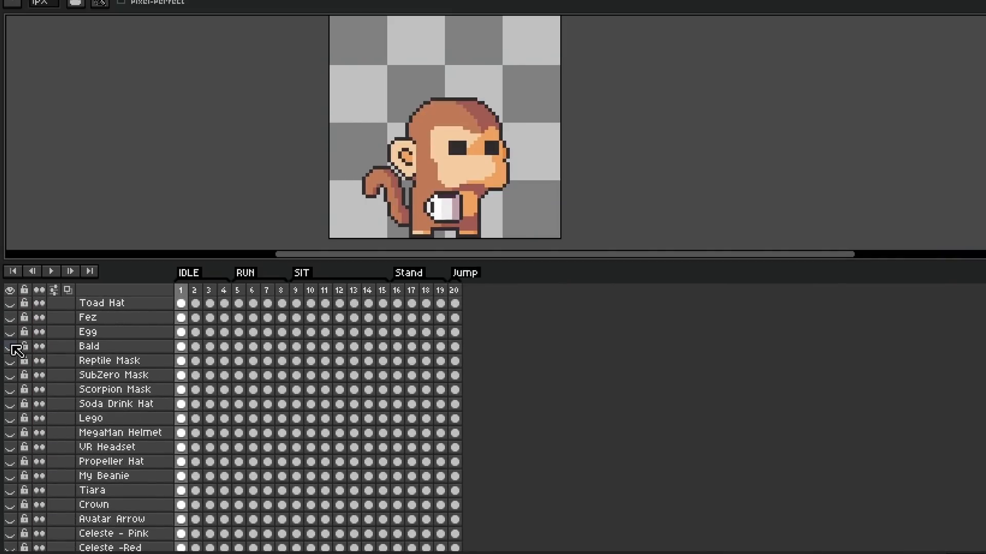
click(9, 466)
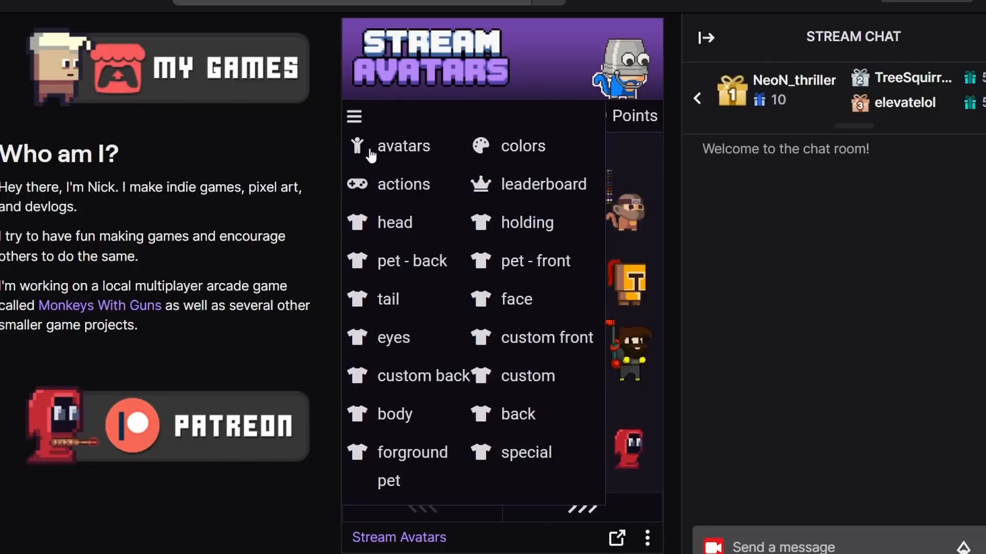
Step: Choose the head category and apply the 'joy of painting' hair item
click(395, 222)
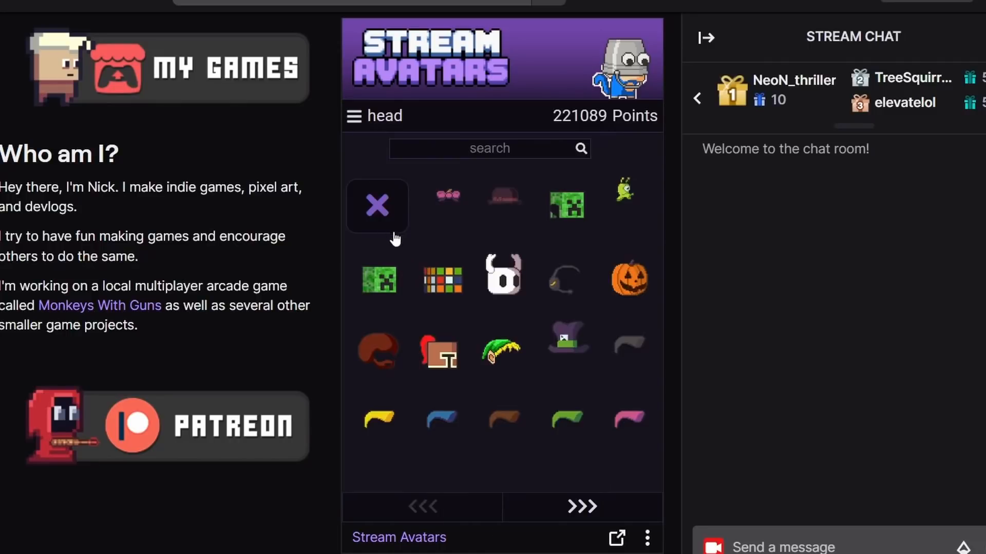
click(627, 280)
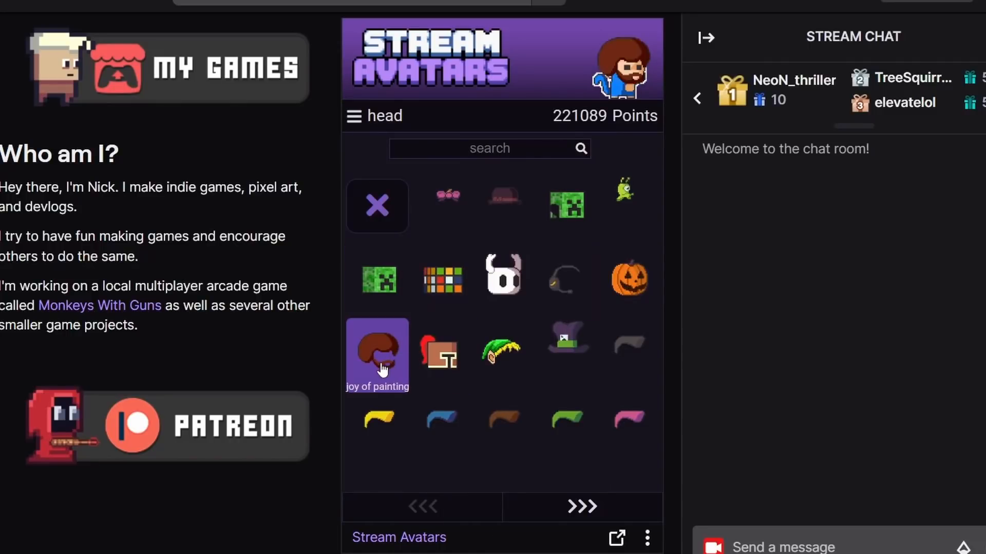
click(565, 344)
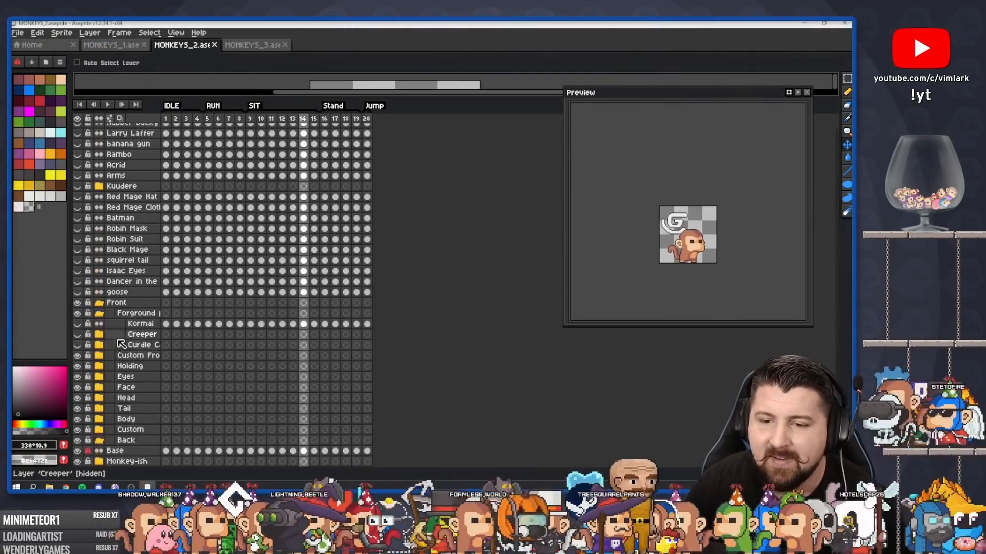
Step: Scroll MONKEYS_2's layers, then switch to MONKEYS_1 and scroll its layer groups
scroll(down, 3)
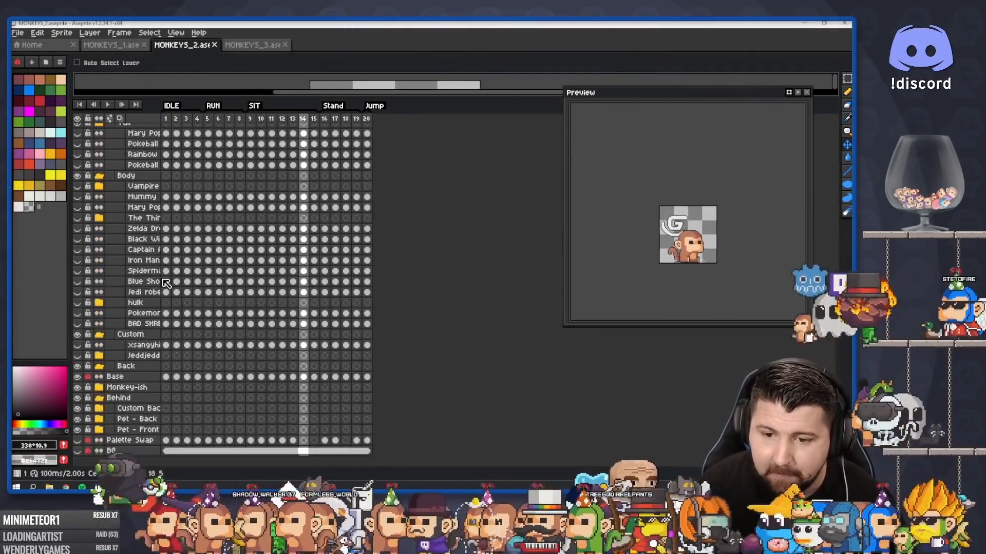
click(112, 45)
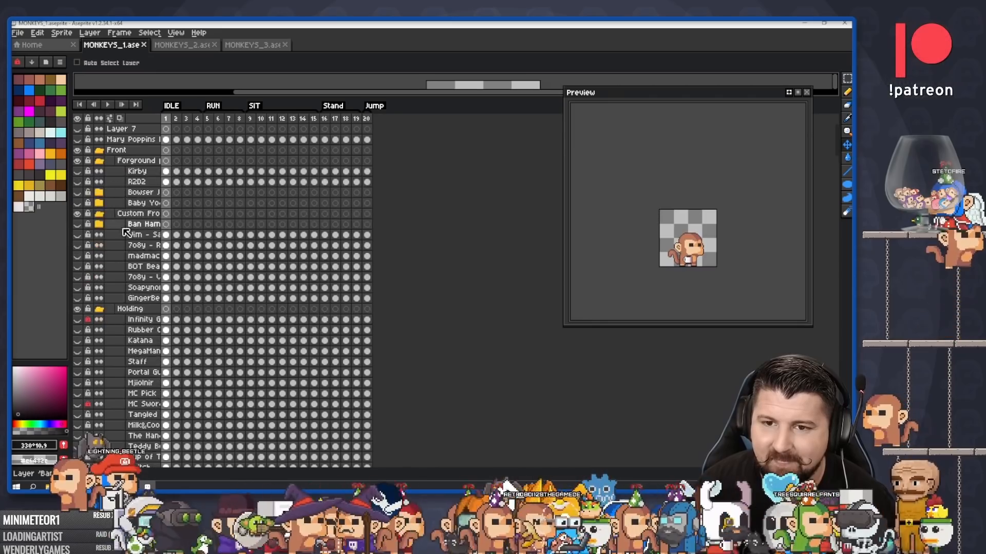
scroll(down, 3)
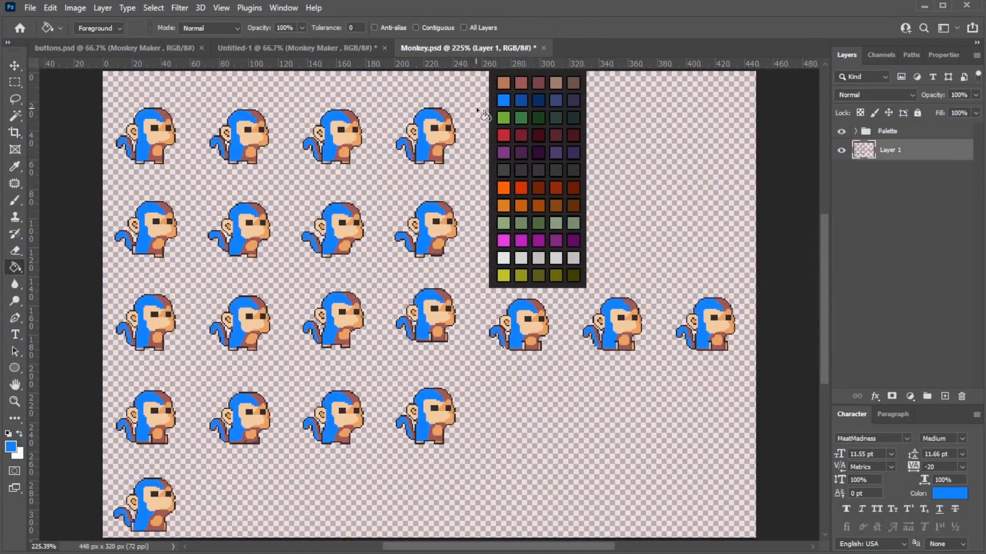
Step: Paint-bucket the blue monkey fur green using a swatch from the Palette layer
click(554, 205)
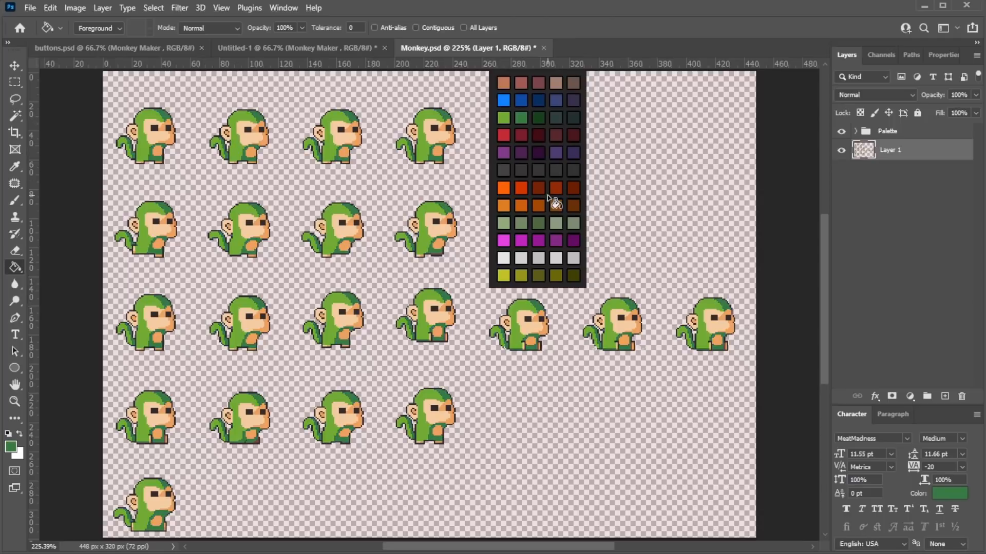
click(638, 47)
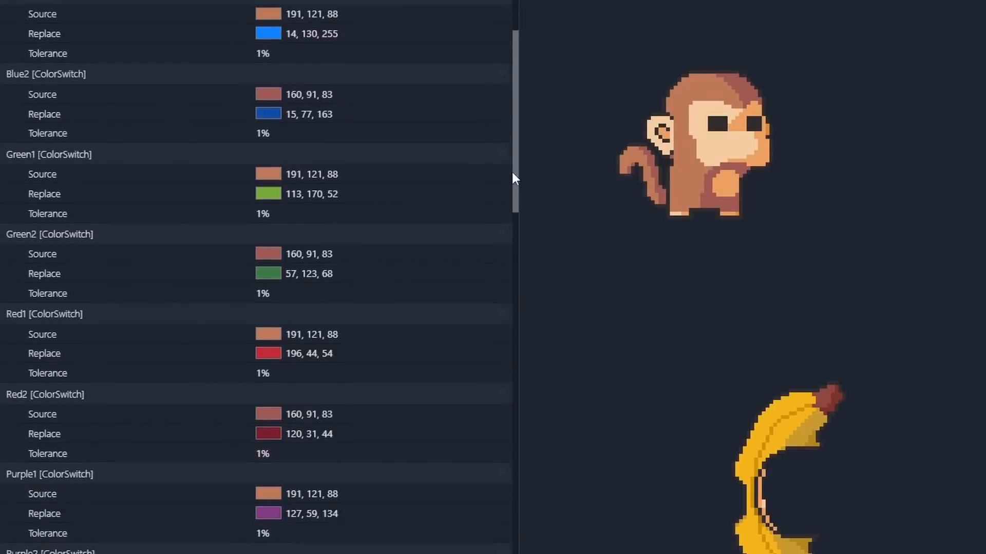
scroll(down, 3)
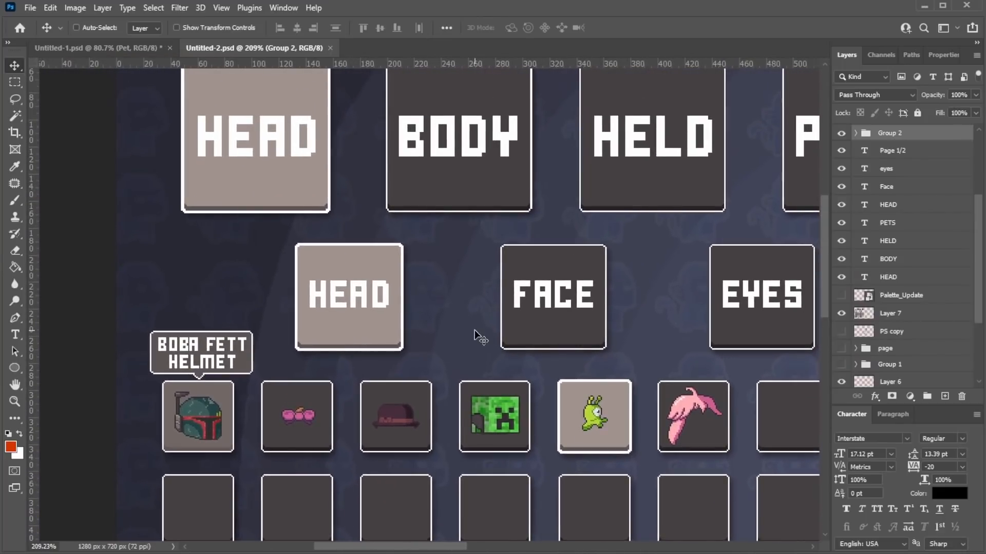
mouse_move(470, 333)
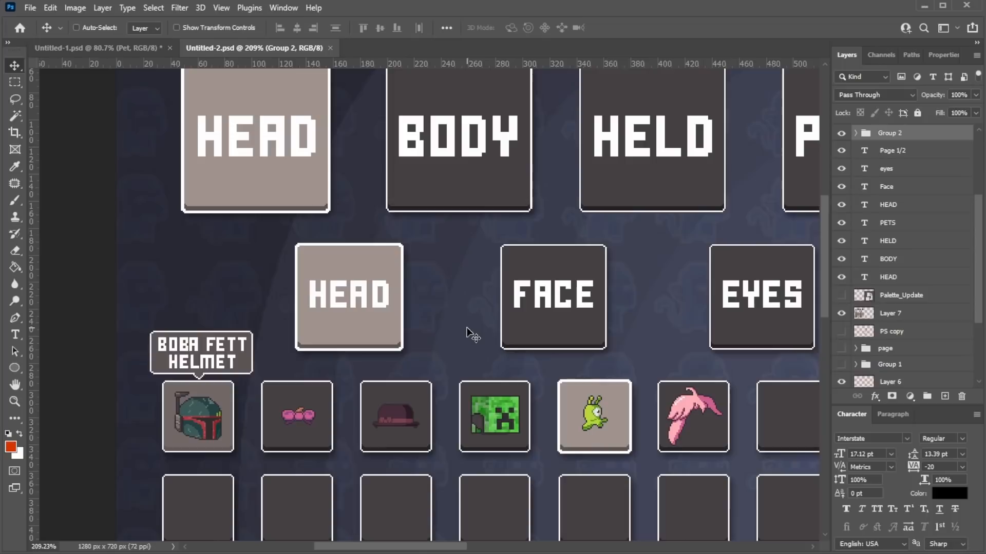
mouse_move(332, 302)
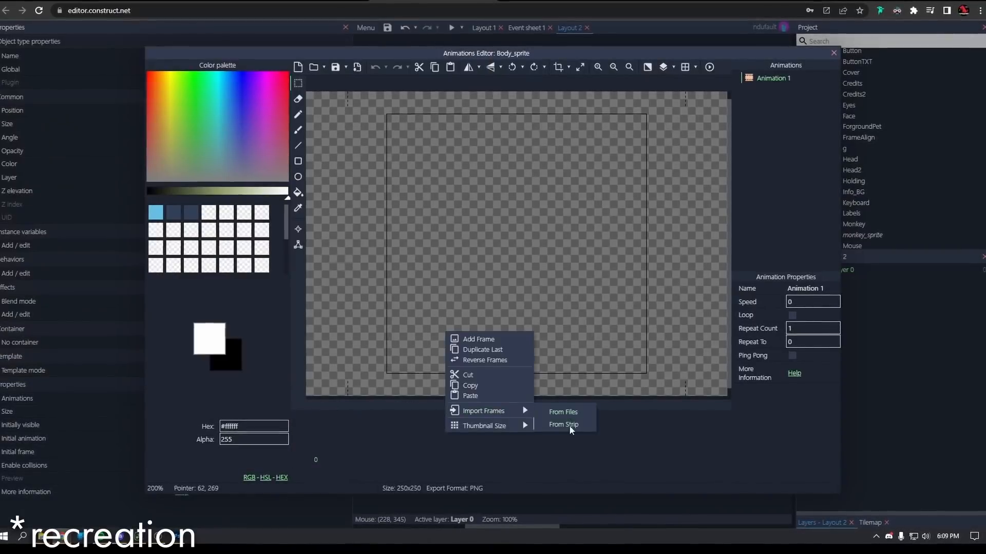
Step: Import PNG item strips like Boba Fett Helmet and Bow as animations, setting cell counts
click(563, 424)
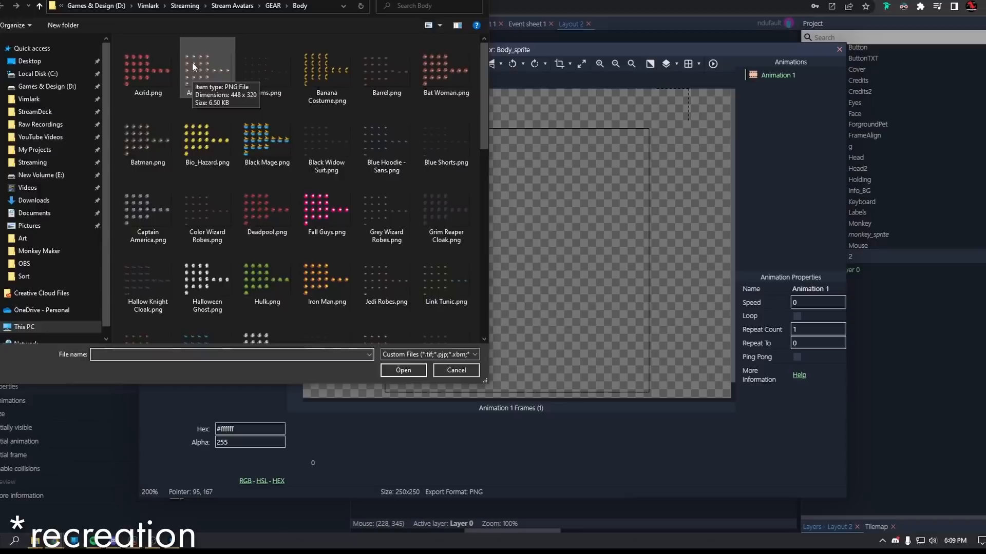
click(403, 369)
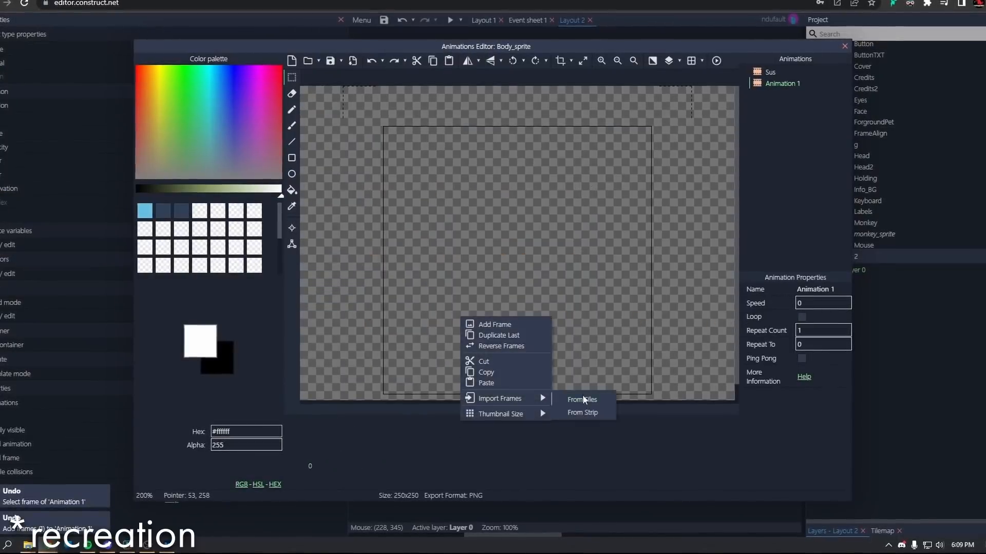
click(582, 400)
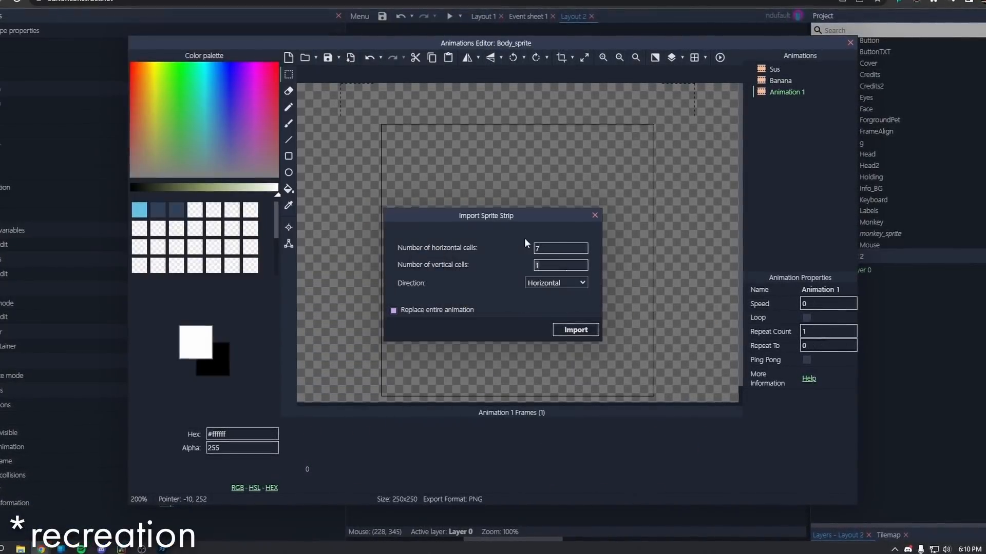
click(573, 329)
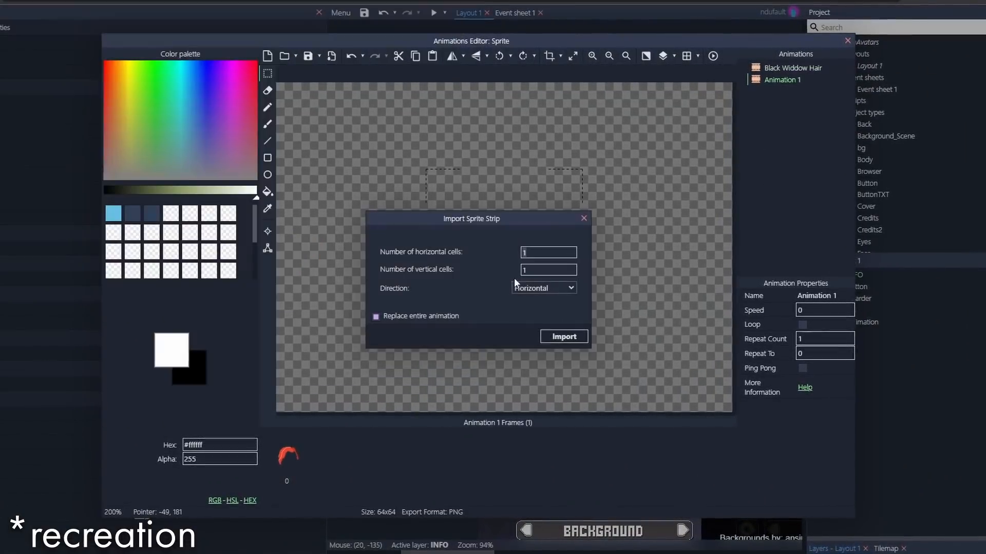
click(562, 336)
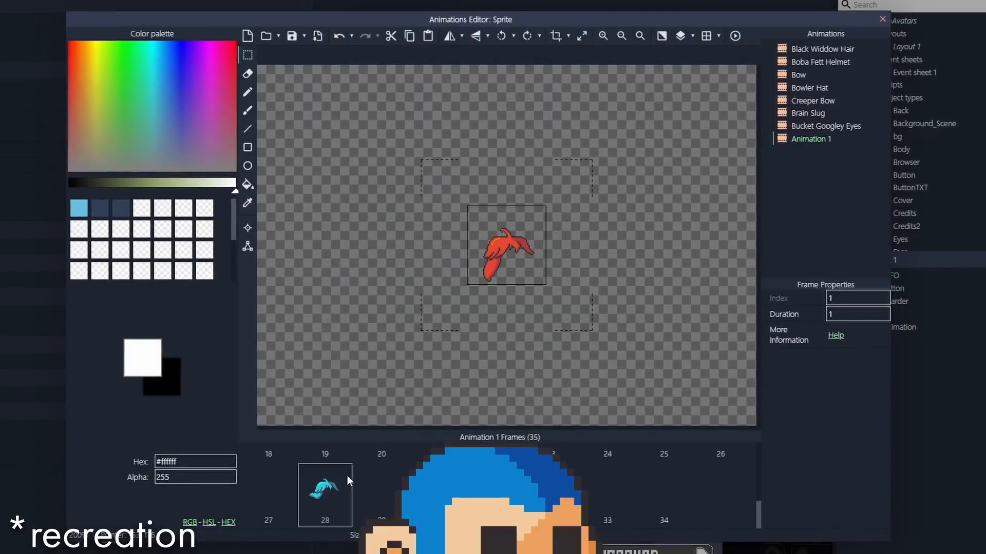
right_click(811, 137)
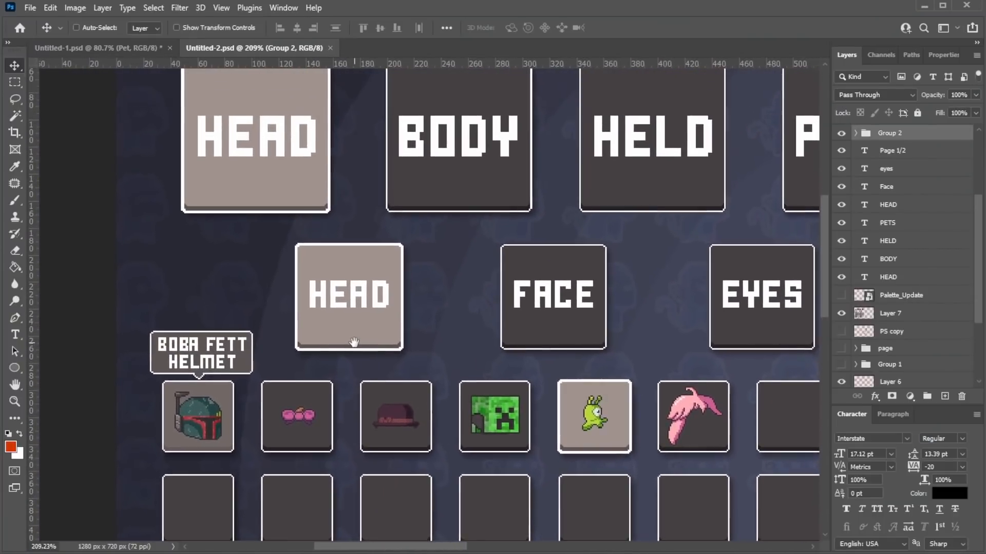
mouse_move(471, 333)
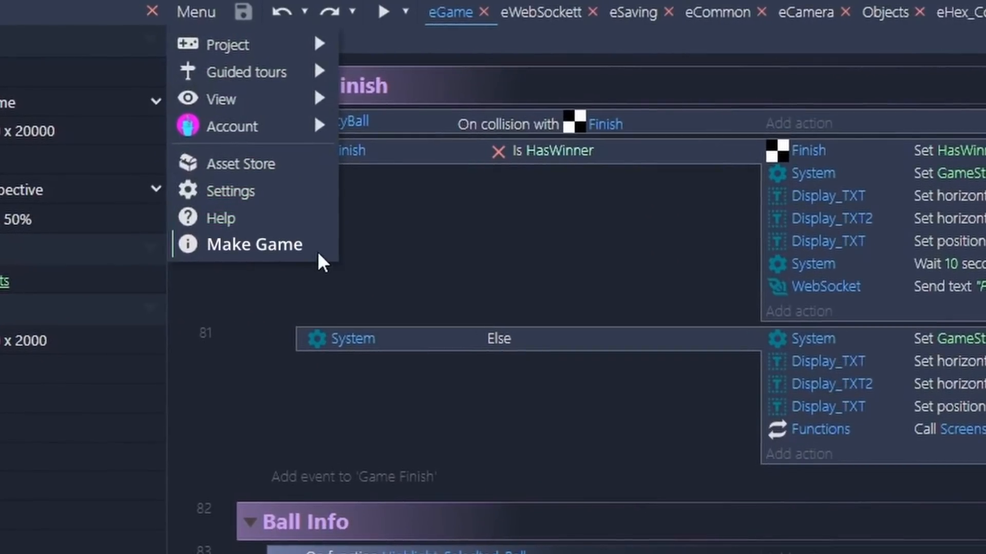
mouse_move(255, 244)
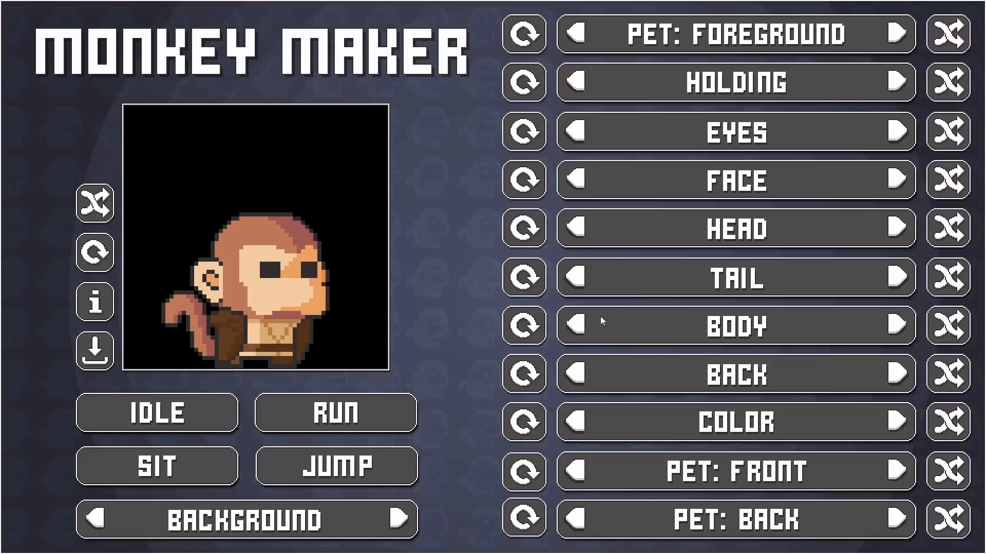
Step: Cycle held items like a staff, lightsaber and puzzle cube, then return to plain
click(894, 80)
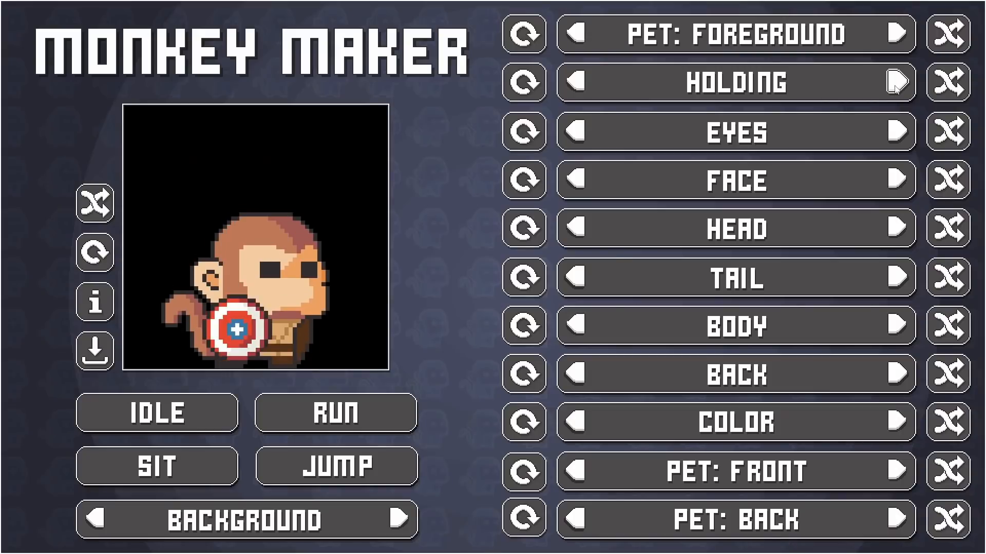
click(898, 81)
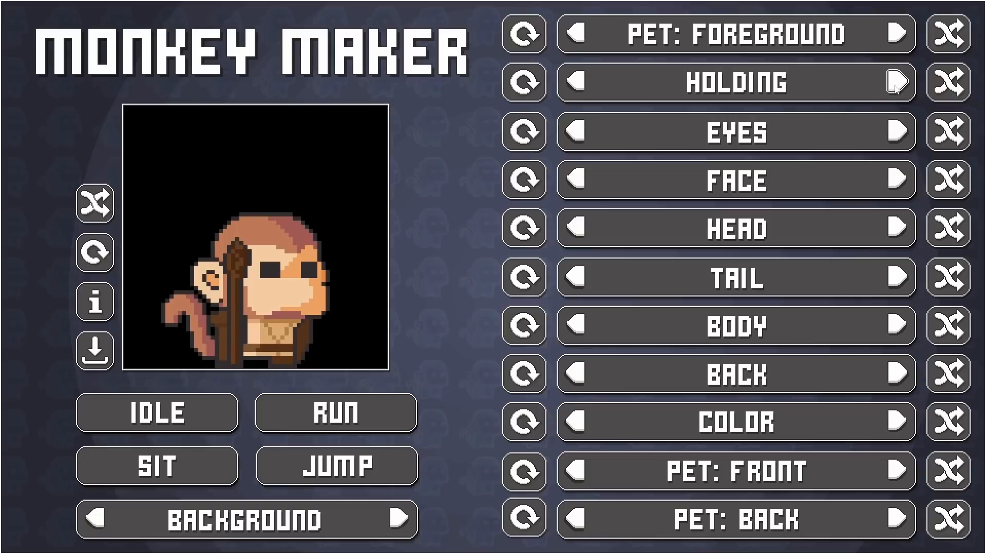
click(896, 80)
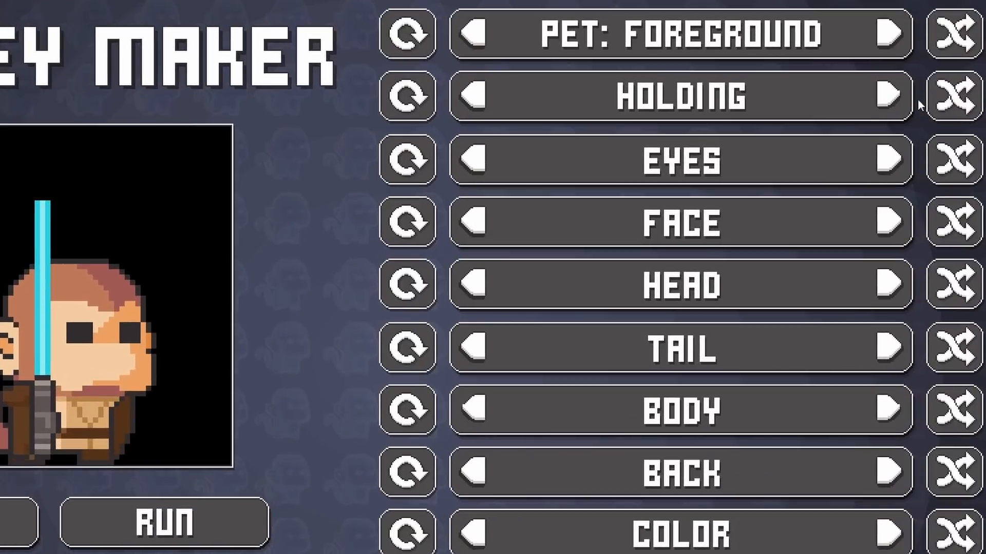
click(955, 96)
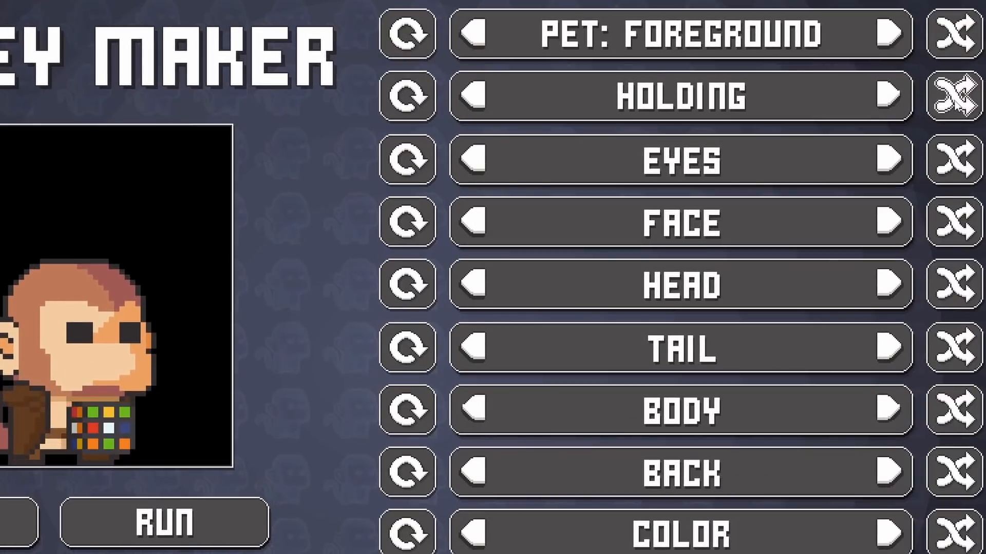
click(955, 96)
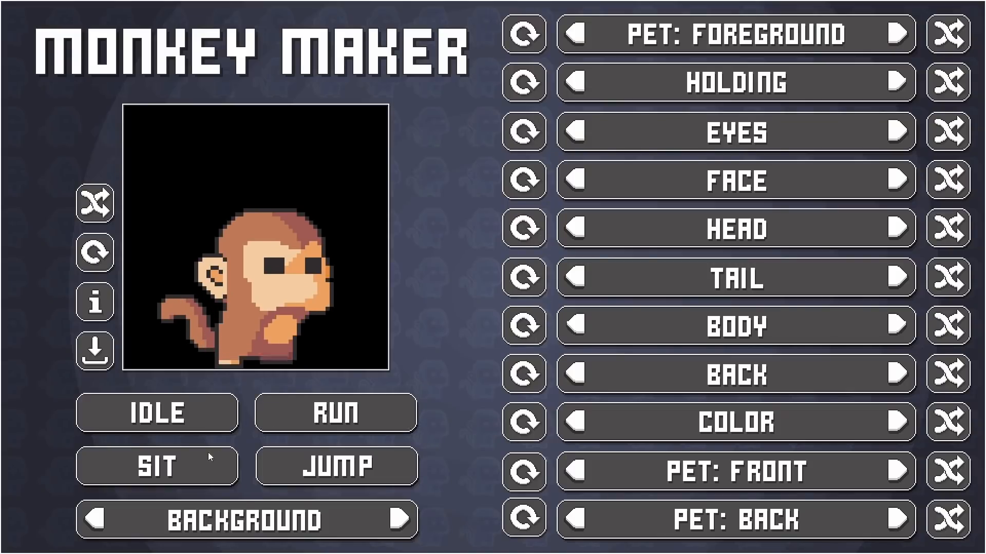
Step: Preview the plain monkey's SIT, JUMP and RUN animations
click(336, 465)
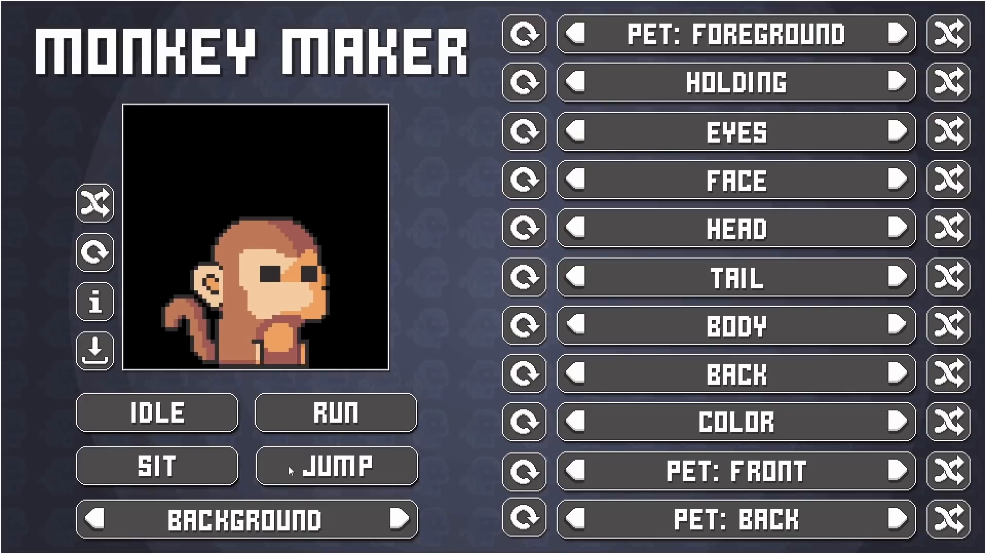
click(335, 414)
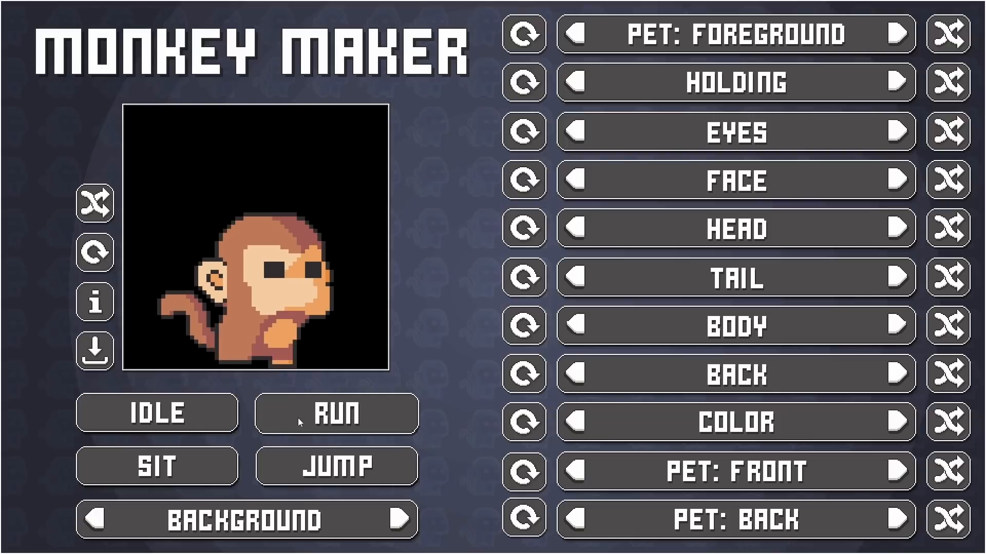
mouse_move(628, 420)
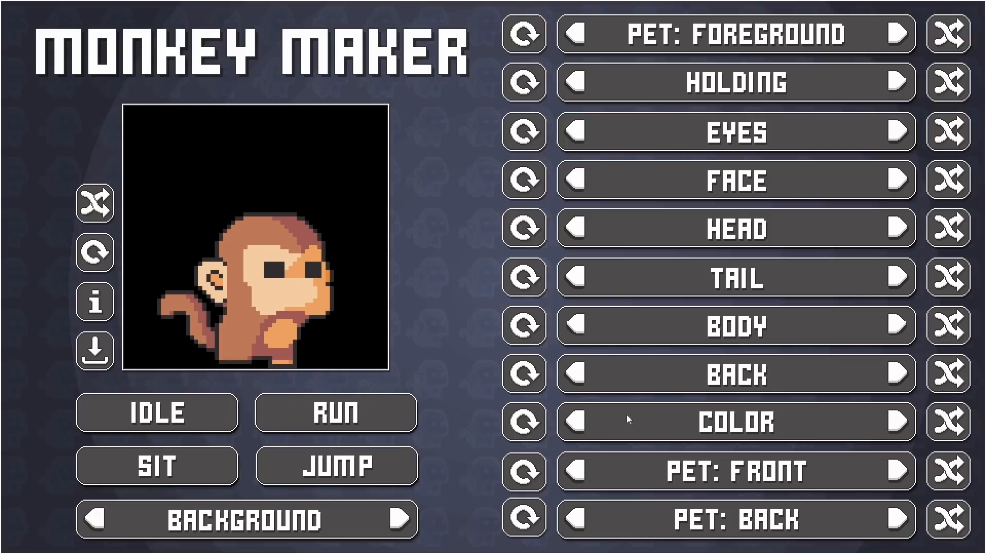
click(576, 375)
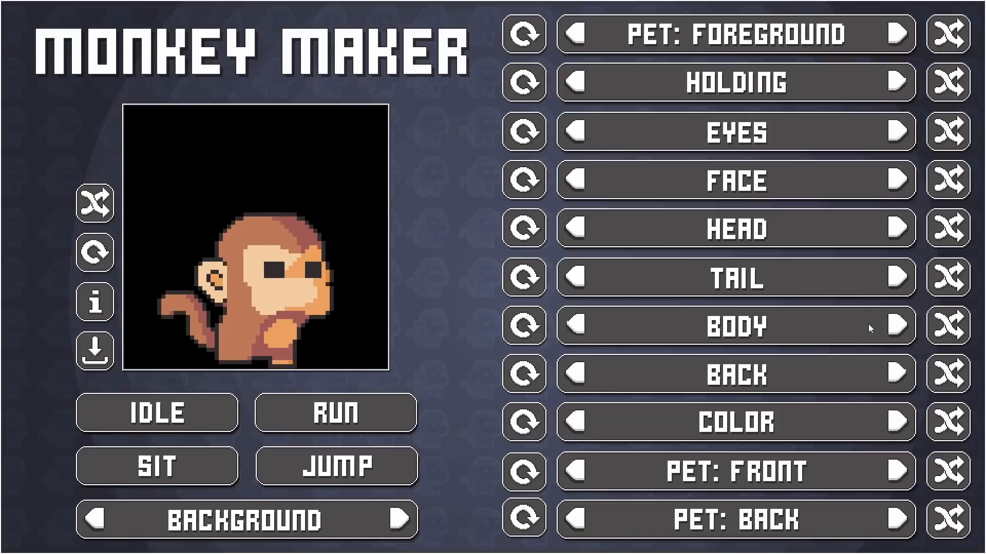
click(396, 517)
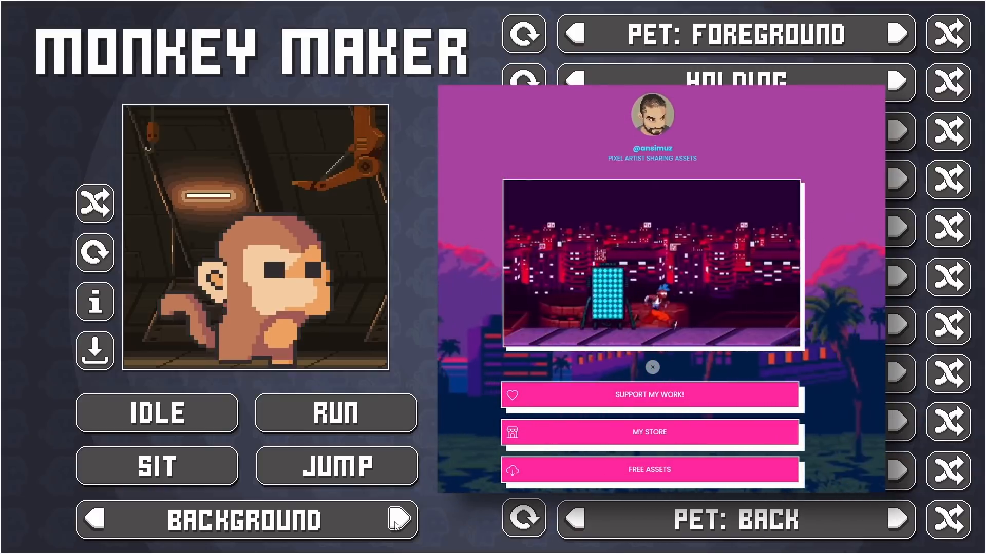
click(652, 367)
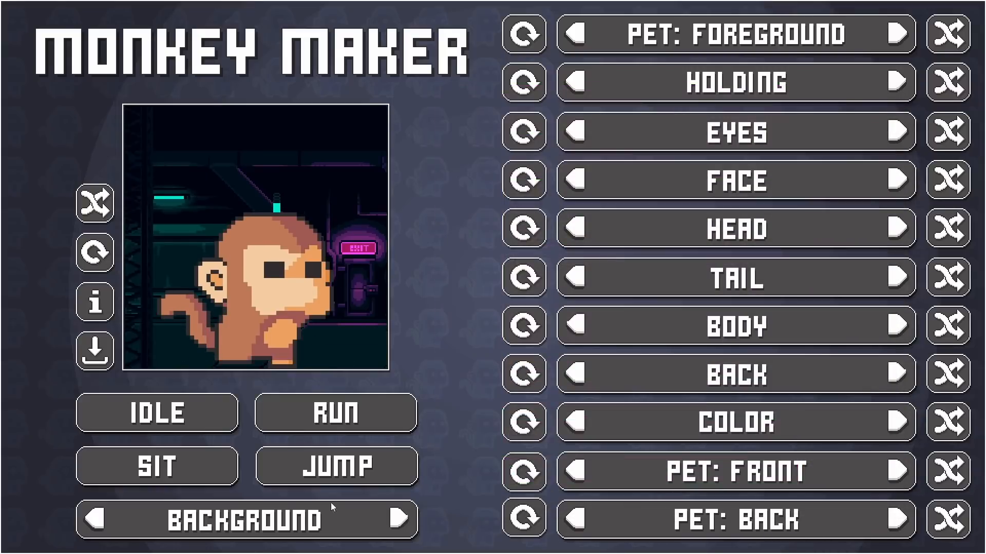
click(94, 202)
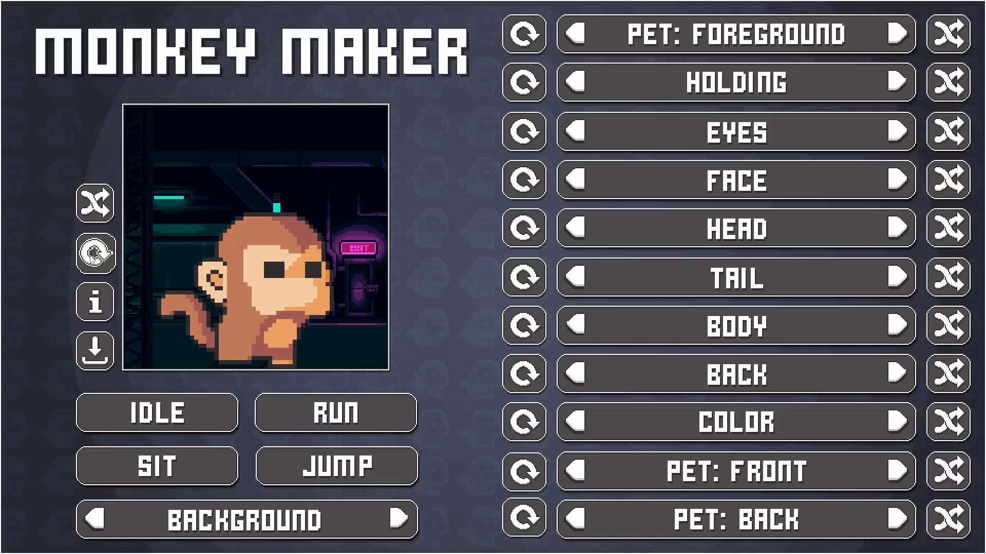
click(94, 302)
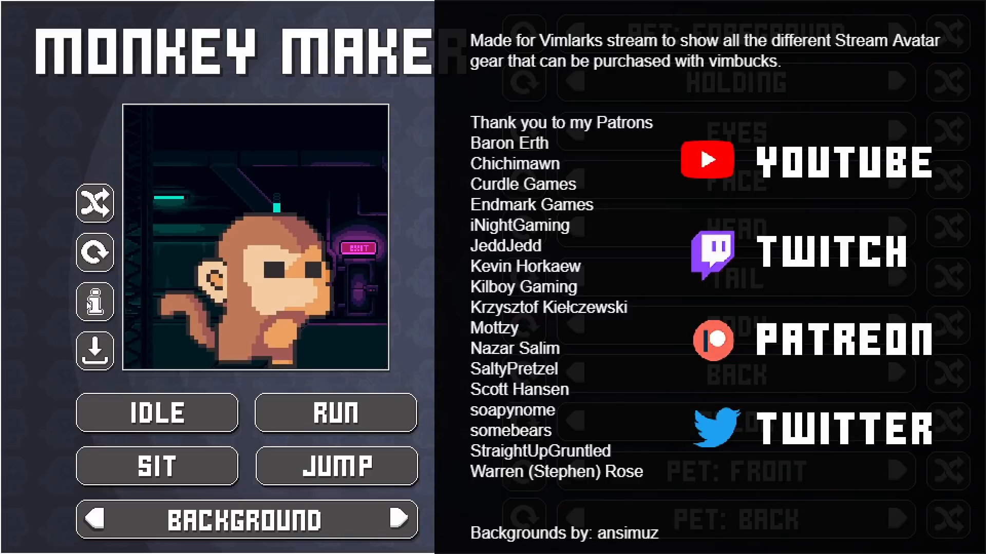
click(94, 302)
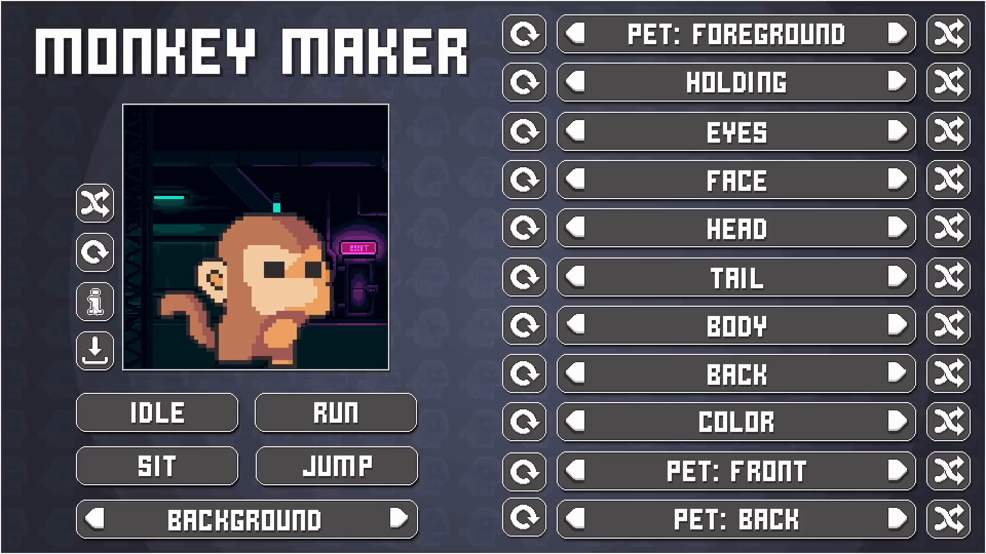
click(93, 350)
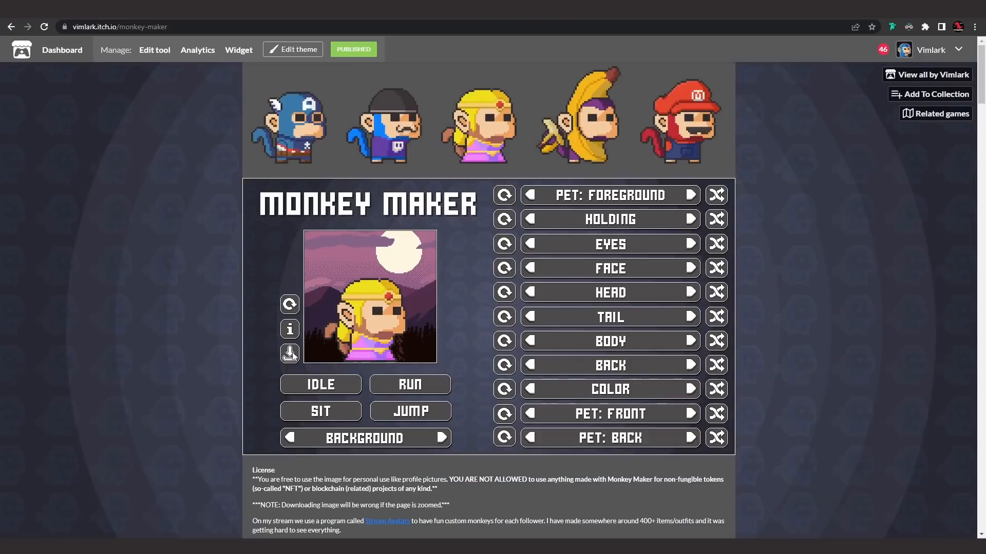
Step: Download the blonde monkey as My_Monkey.png, then cycle to the next head item
click(289, 352)
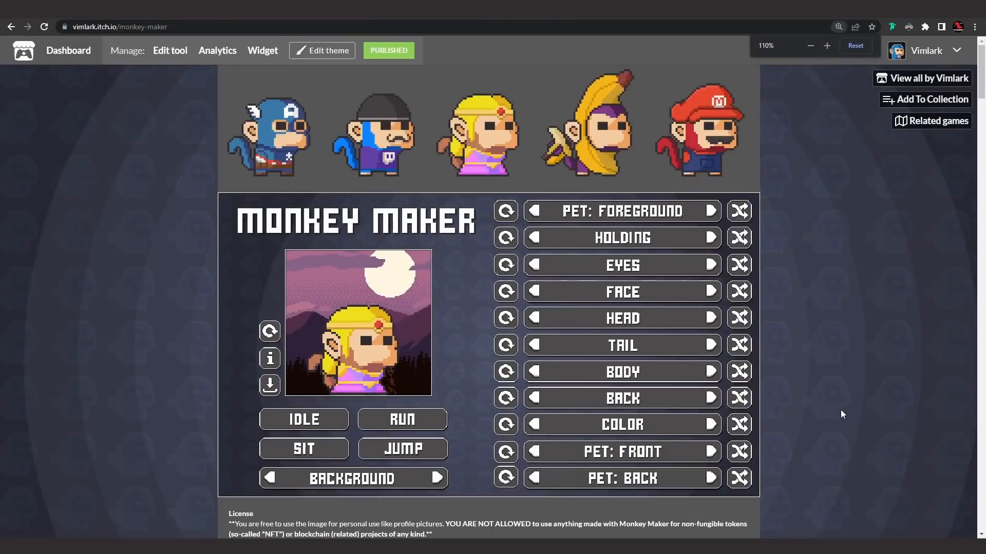
click(269, 384)
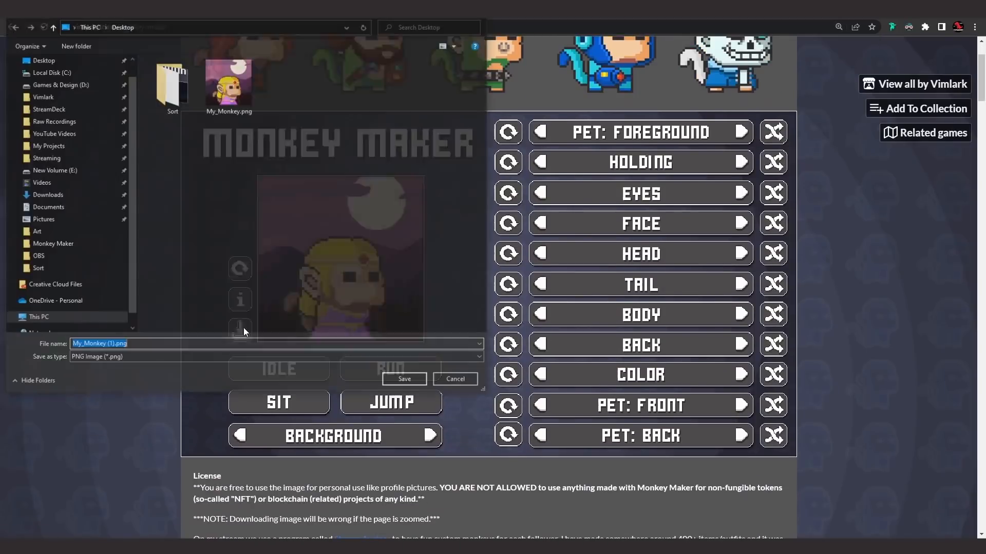
click(404, 378)
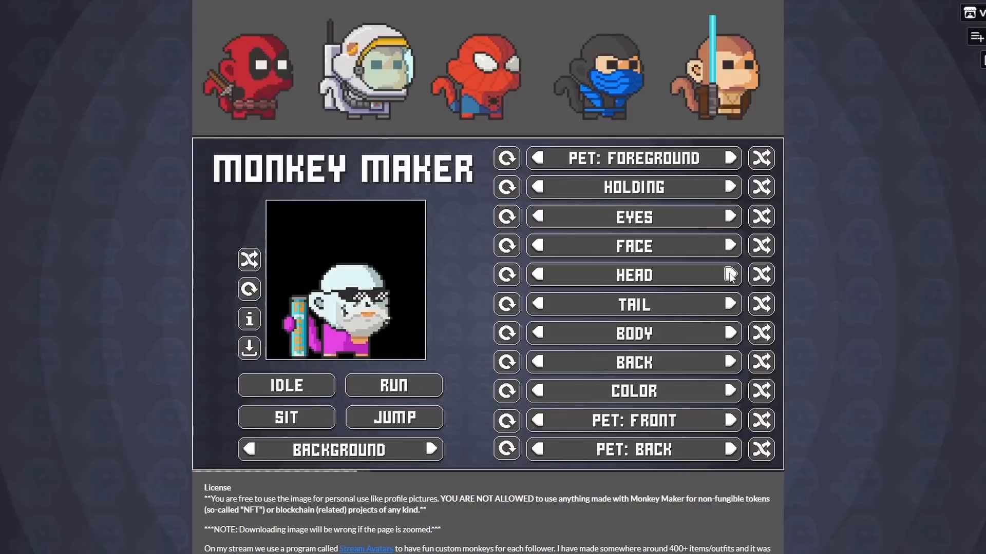
click(729, 275)
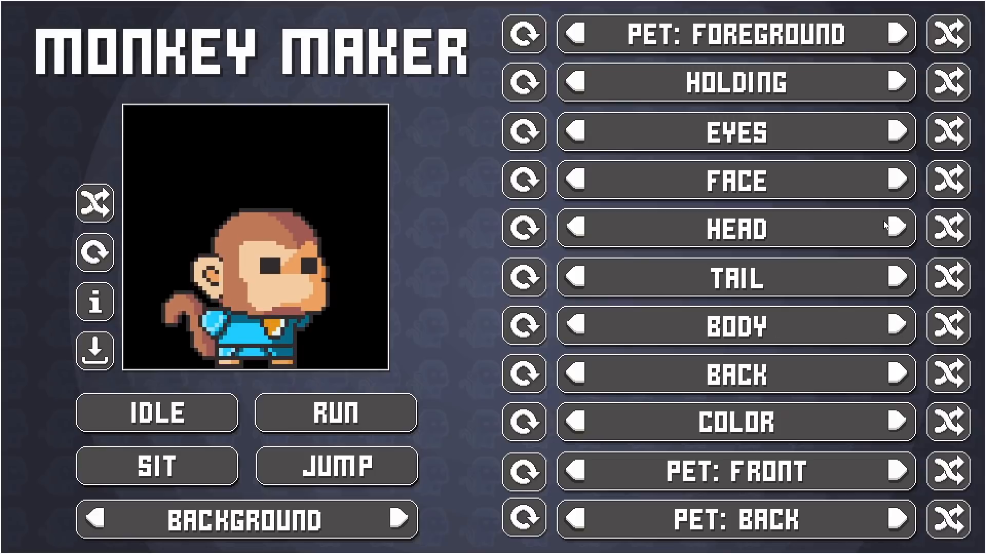
Step: Step the HEAD row forward and back to land on the horned knight helmet
click(573, 228)
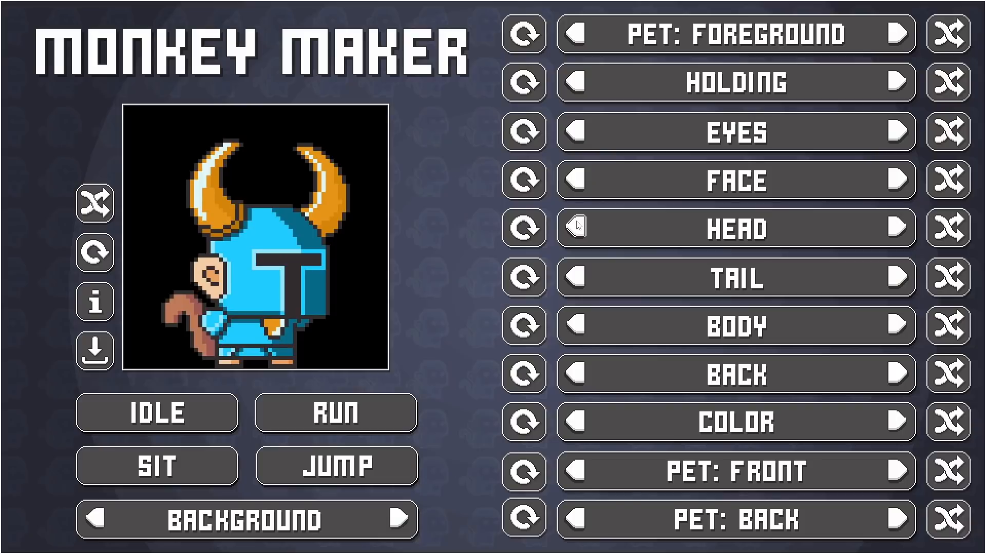
click(574, 81)
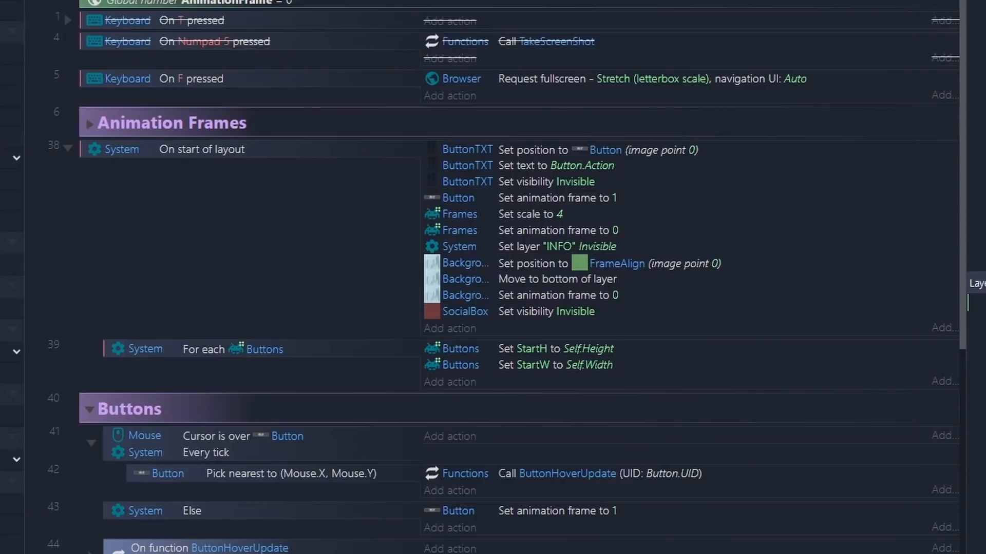
mouse_move(86, 126)
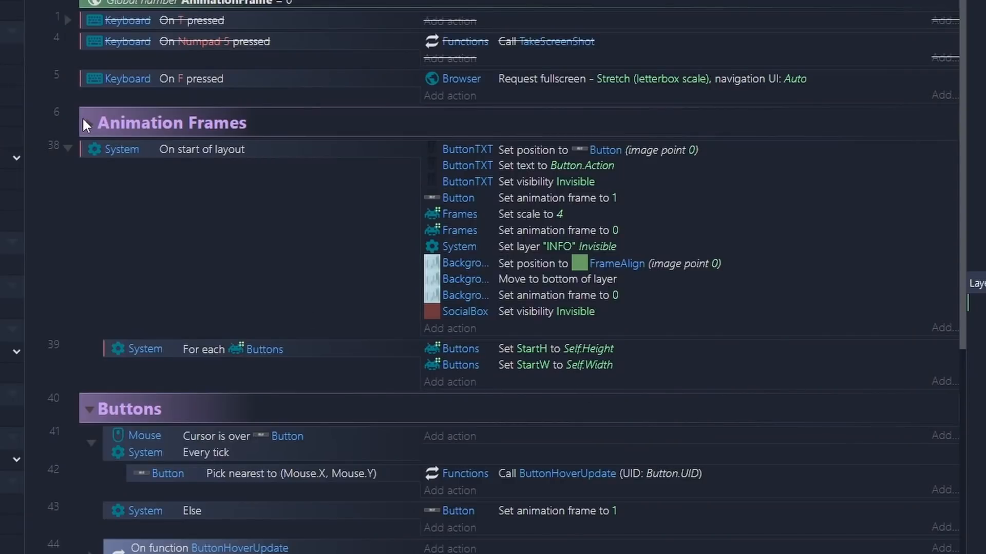
click(90, 123)
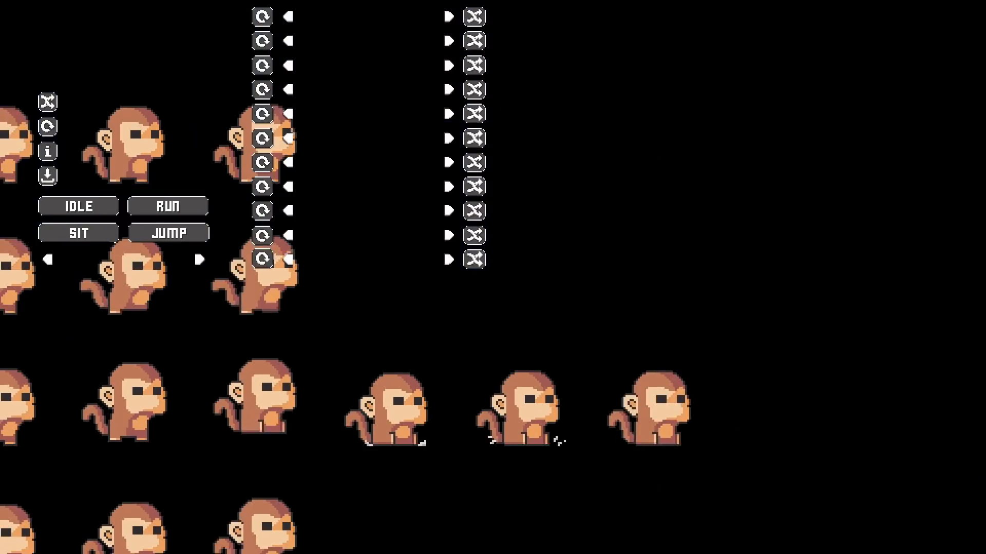
mouse_move(770, 244)
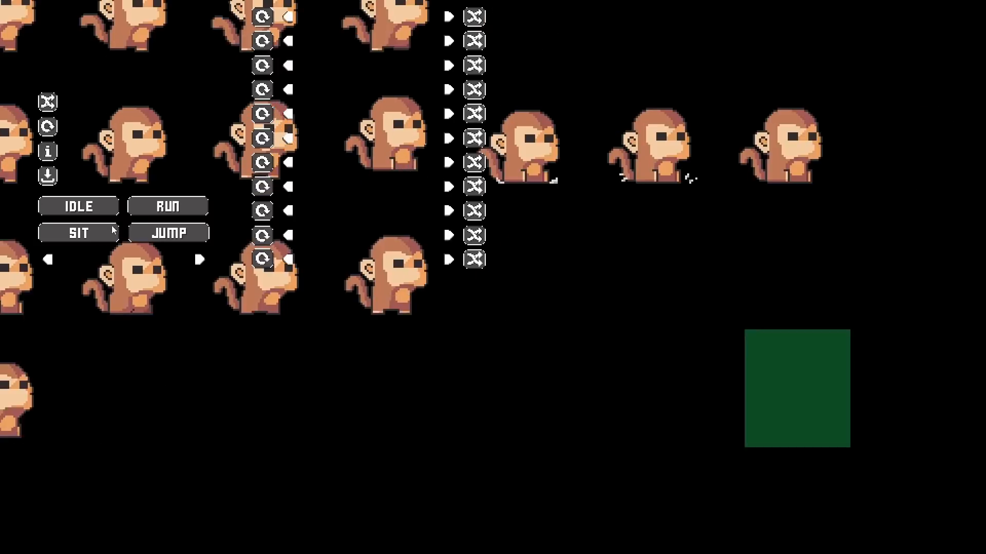
Step: Scroll through the running preview to view the monkey animation frames and controls
scroll(down, 3)
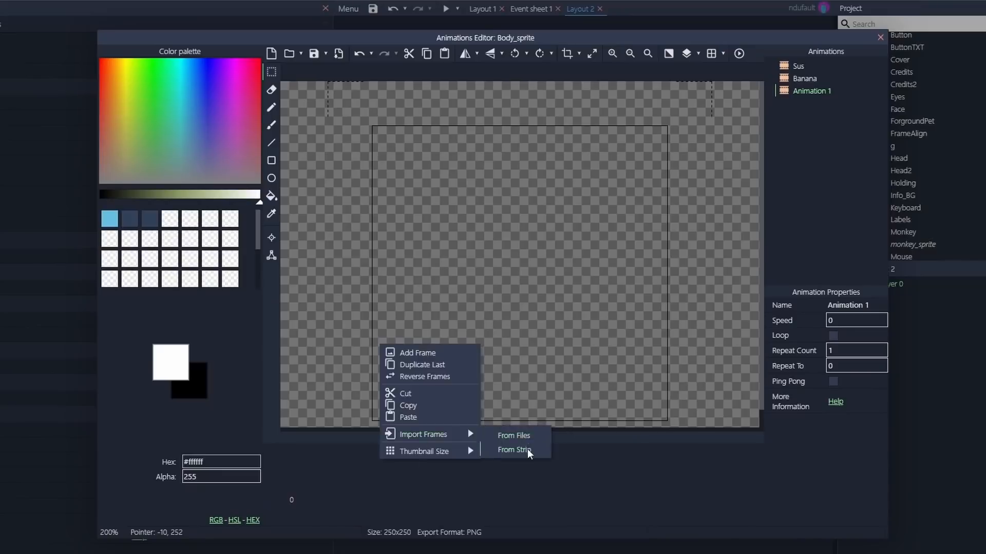
Step: Import body sprite frames from an image strip, rename the animation, and preview
click(513, 450)
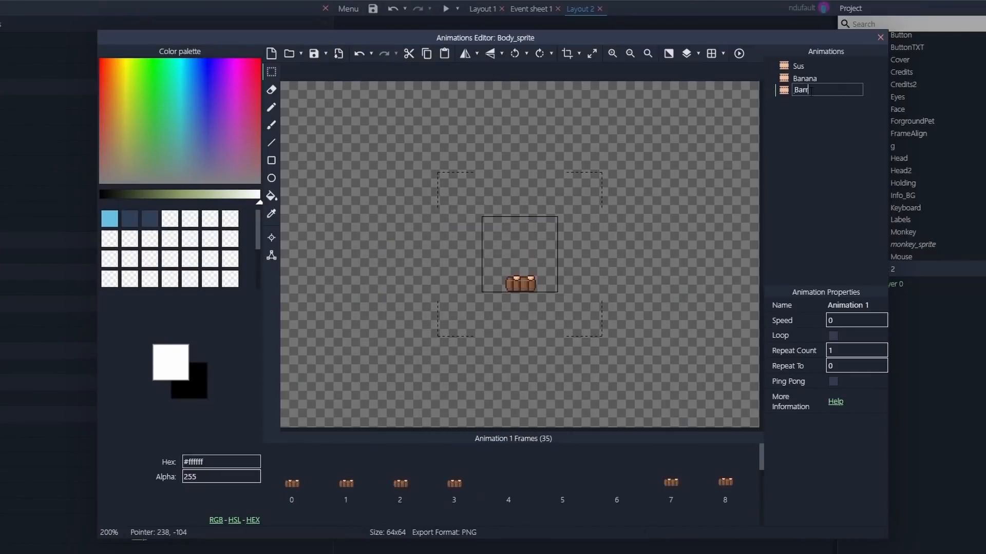
click(796, 65)
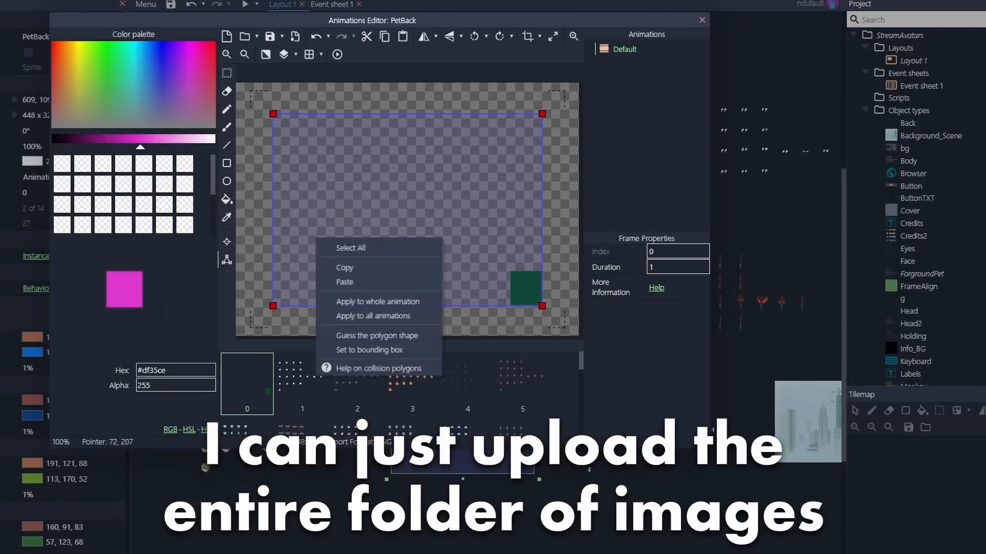
click(269, 12)
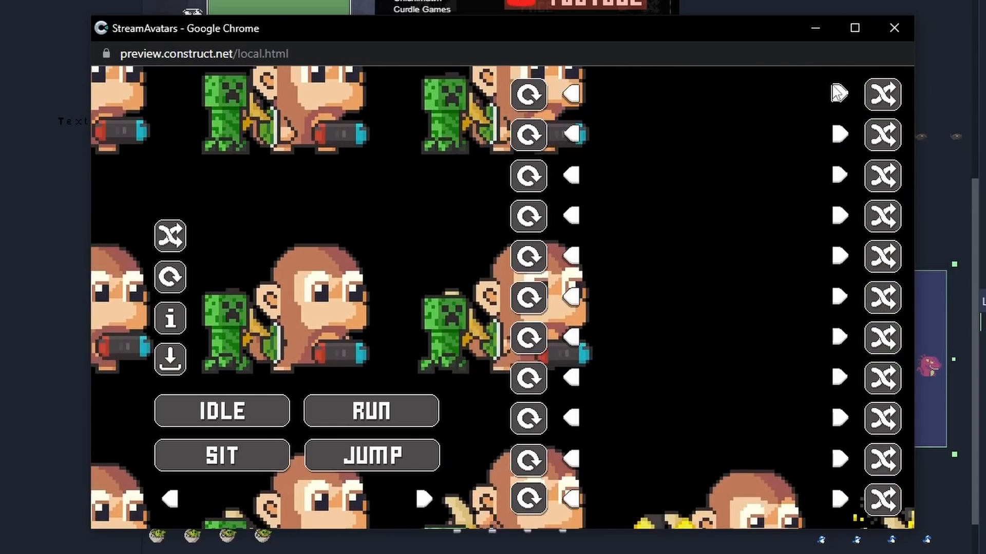
mouse_move(604, 212)
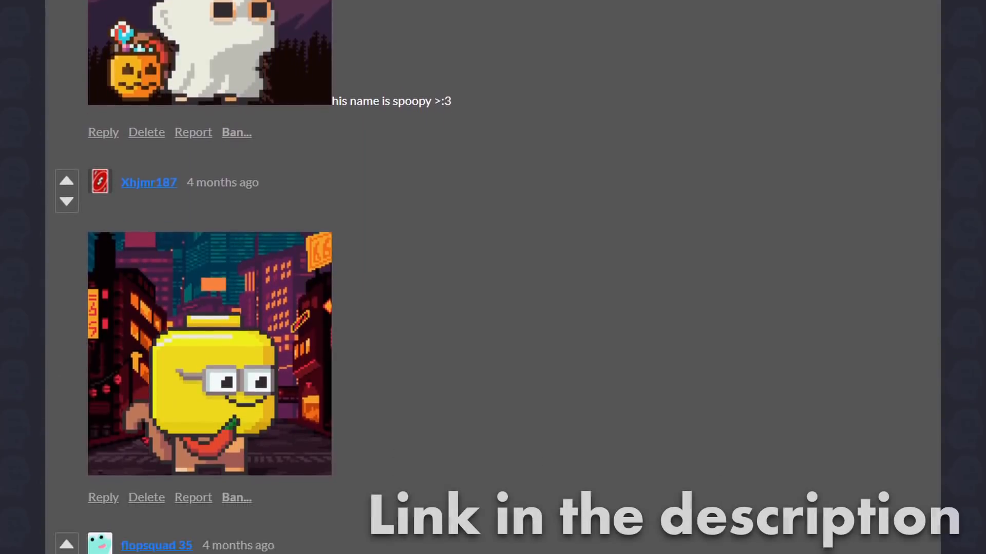
Step: Scroll through the itch.io comments showing user-made monkeys like red-masked and wizard-hatted ones
scroll(down, 3)
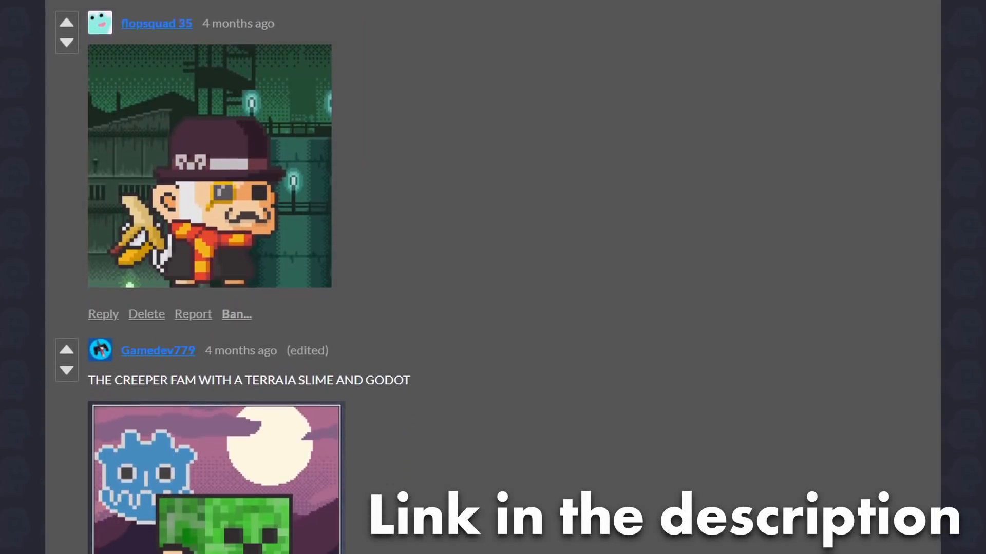
scroll(down, 3)
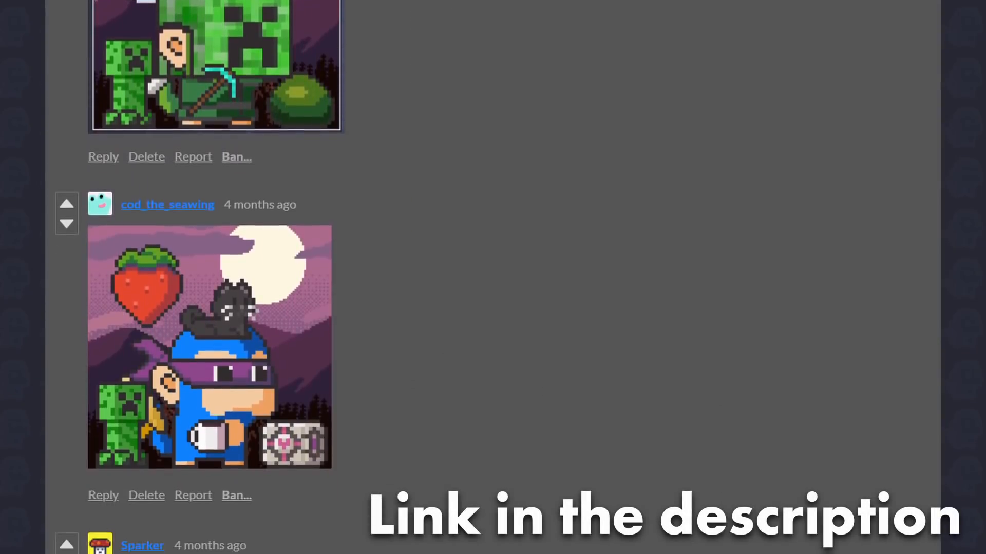
scroll(down, 3)
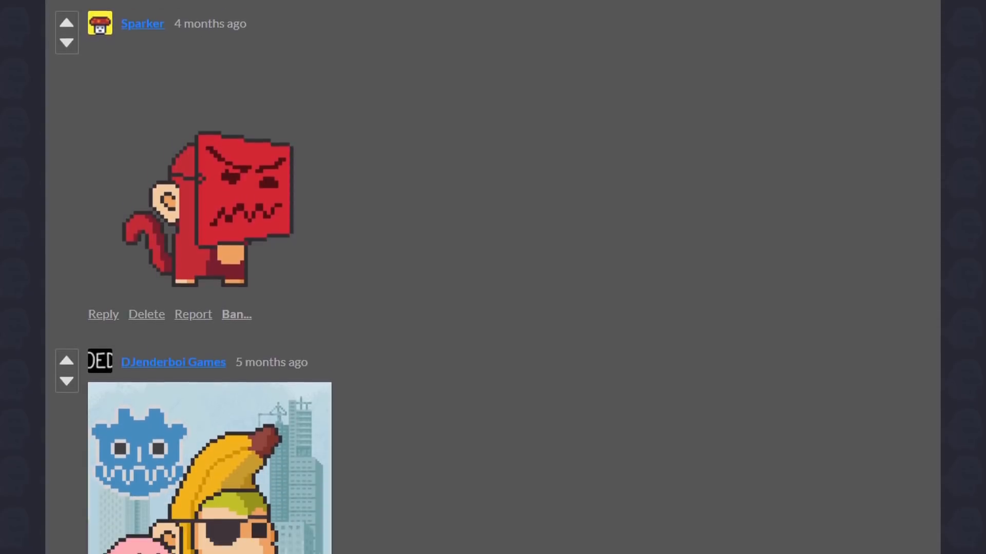
scroll(down, 3)
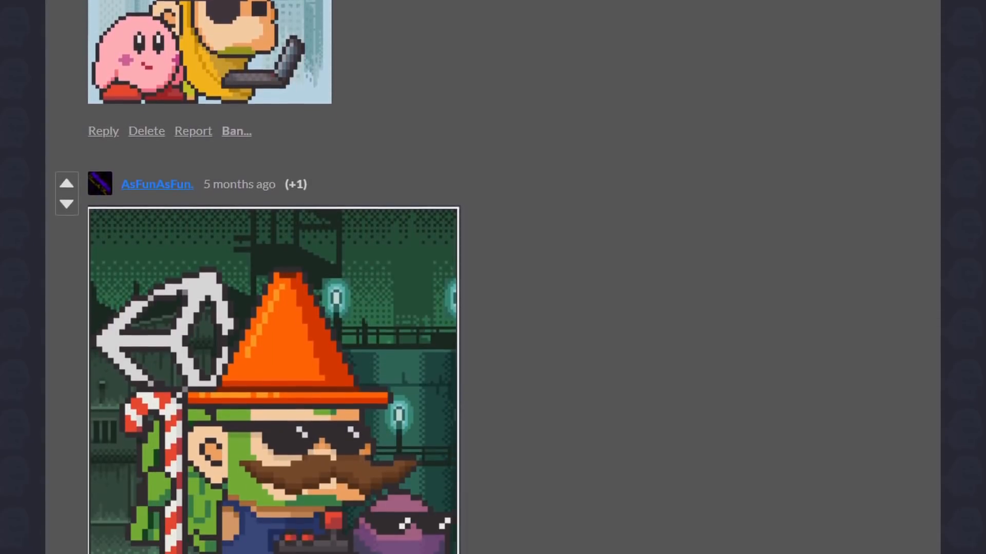
scroll(down, 3)
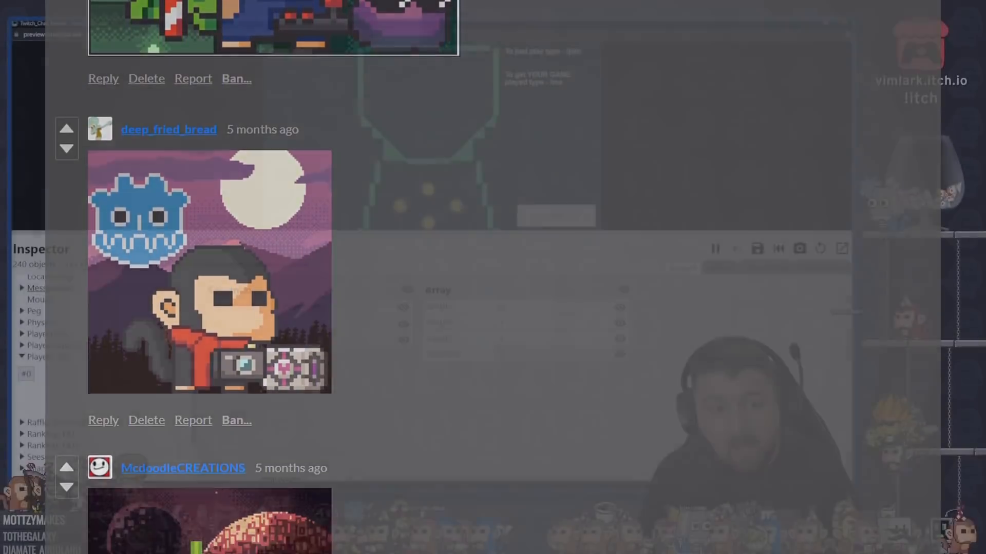